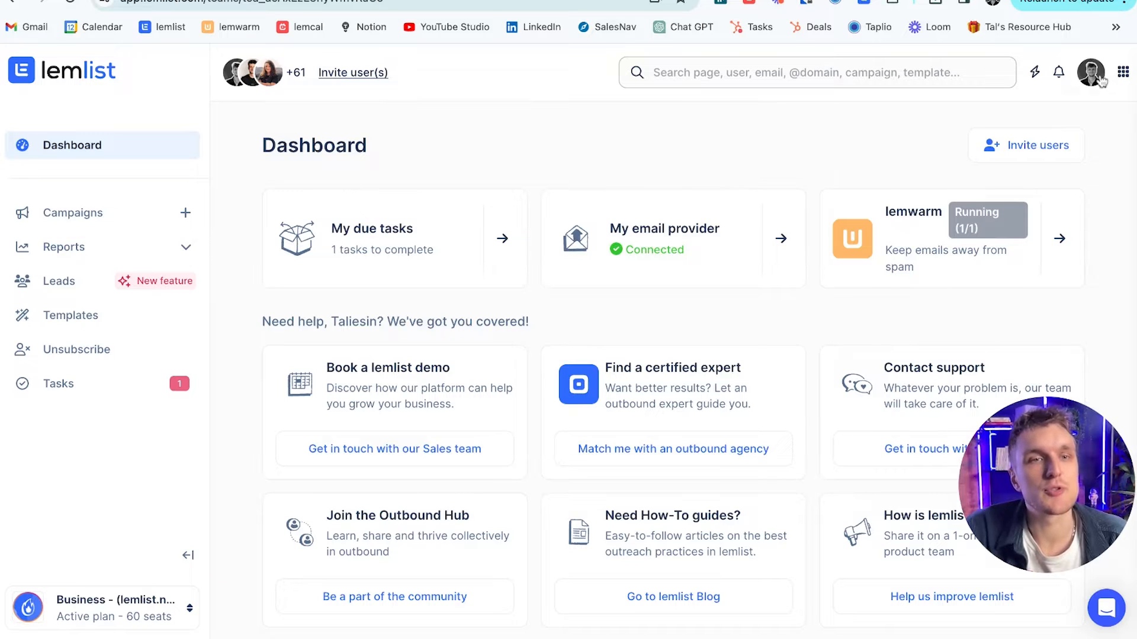
Step: Open the Team Integrations settings and scroll to the available HubSpot integration
left_click(1090, 71)
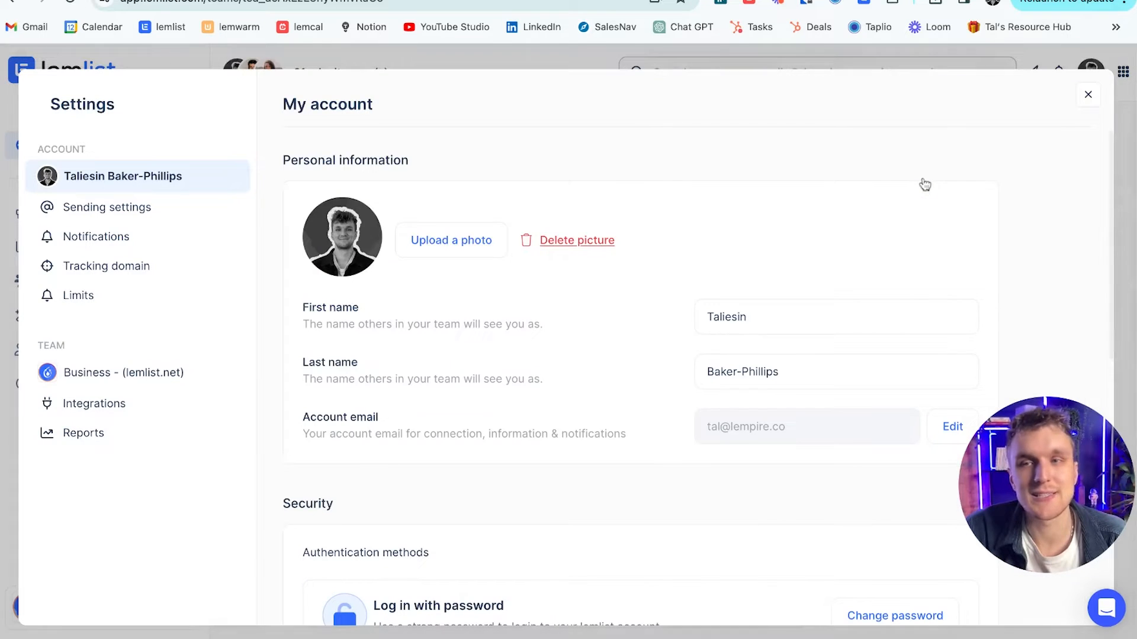
left_click(95, 404)
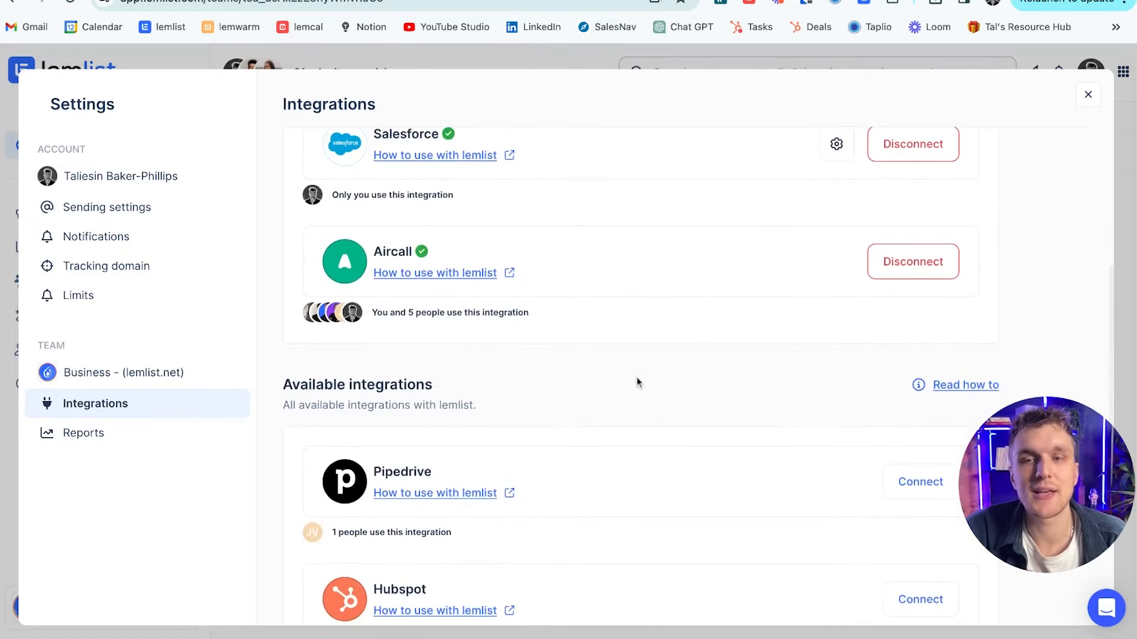
scroll("down", 3)
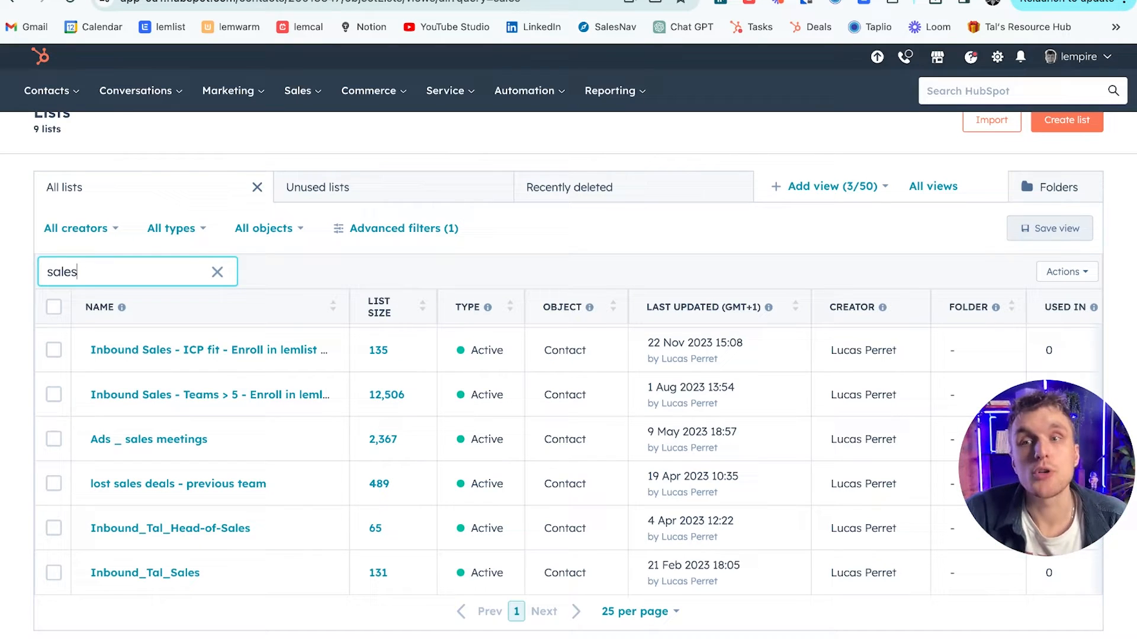
Step: Check HubSpot's sales lists, then create the 'Hubspot import' campaign and open its lead list
left_click(47, 90)
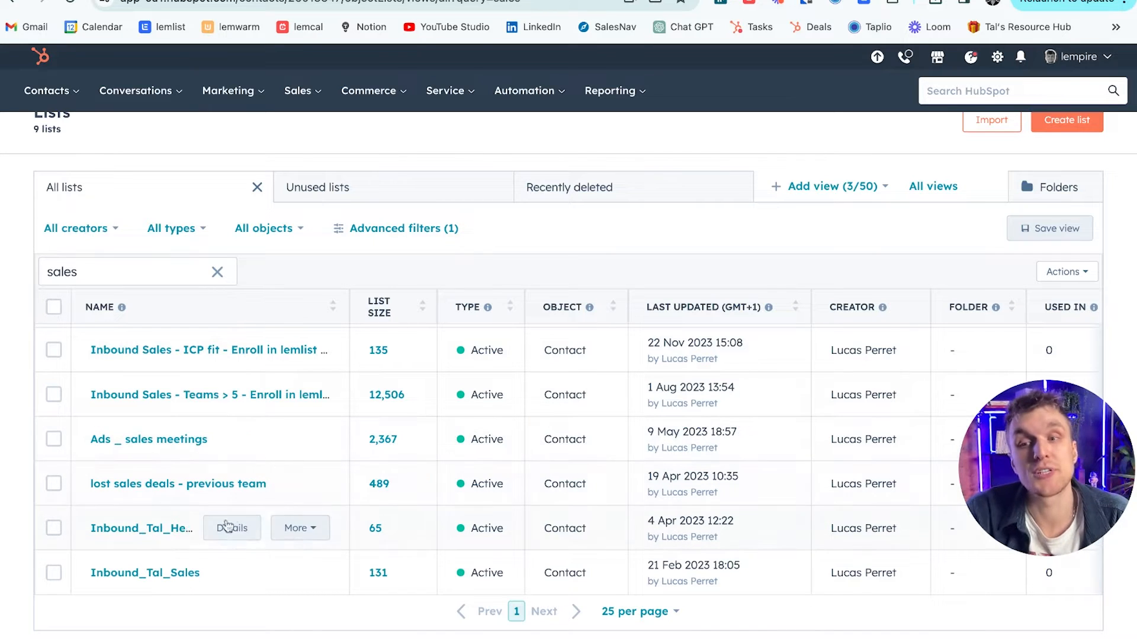
mouse_move(224, 546)
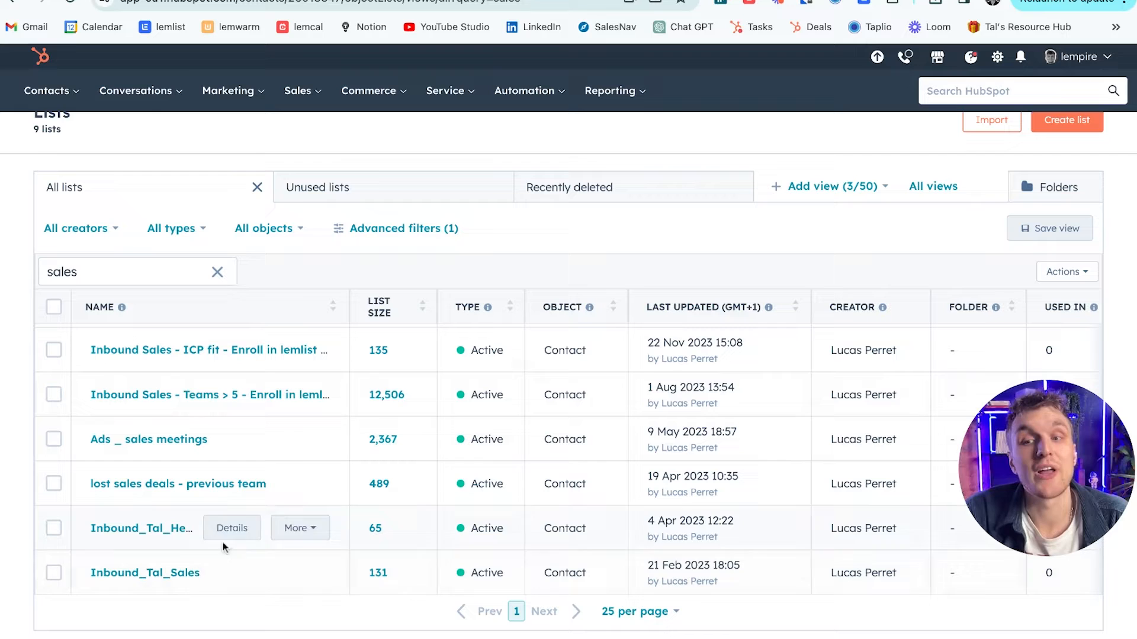
mouse_move(138, 593)
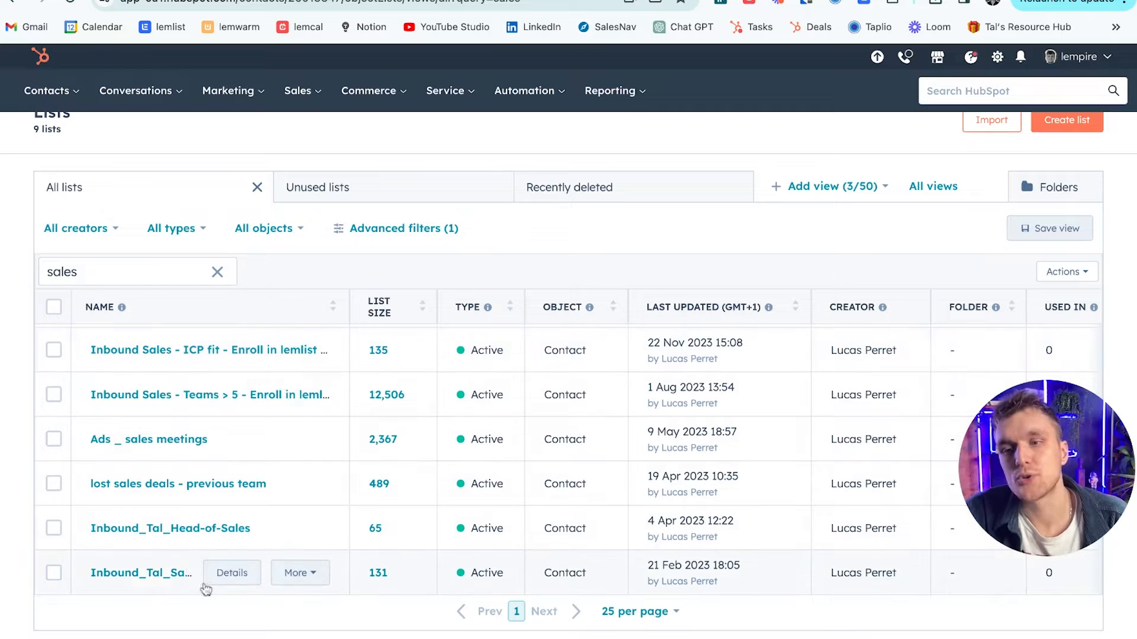
left_click(161, 27)
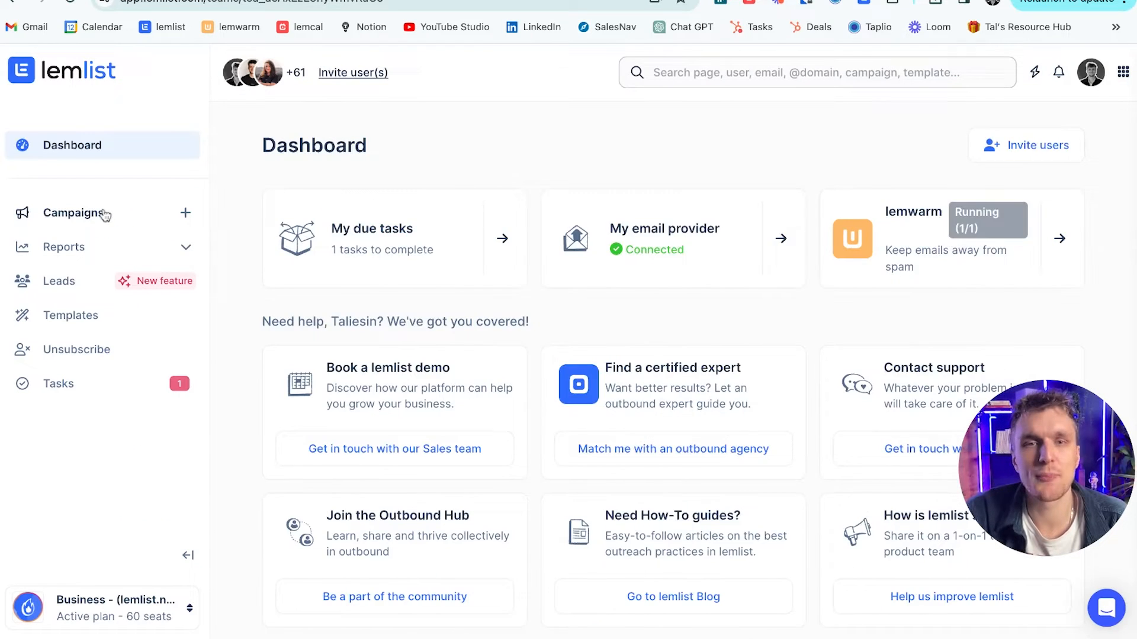
left_click(74, 212)
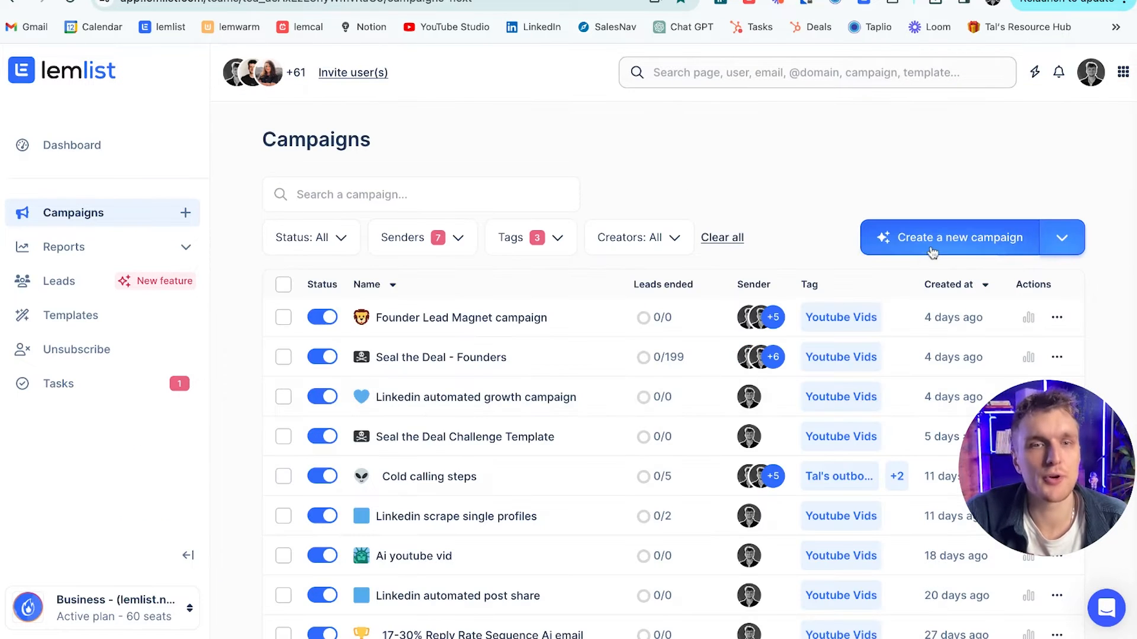
left_click(959, 237)
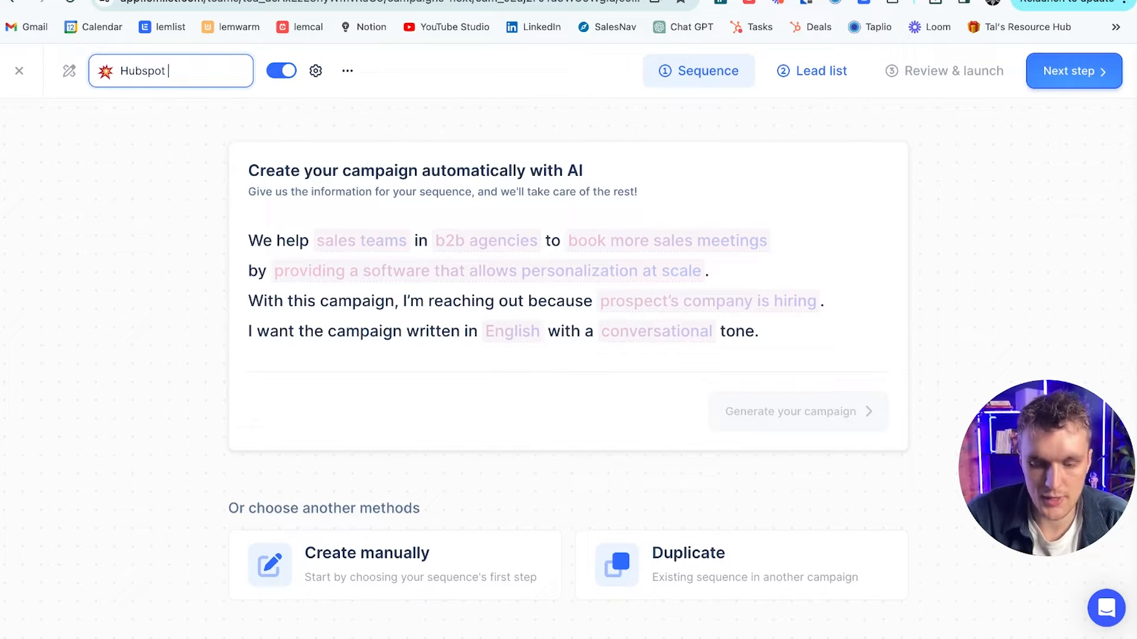
left_click(812, 71)
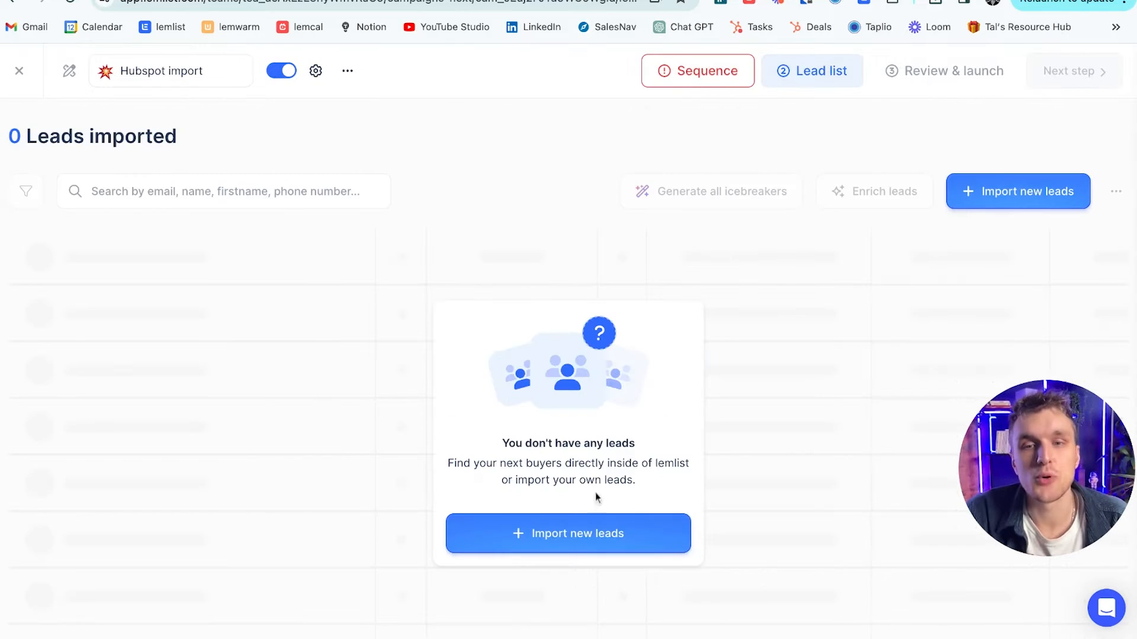
Step: Start importing new leads from HubSpot as the CRM source
left_click(568, 534)
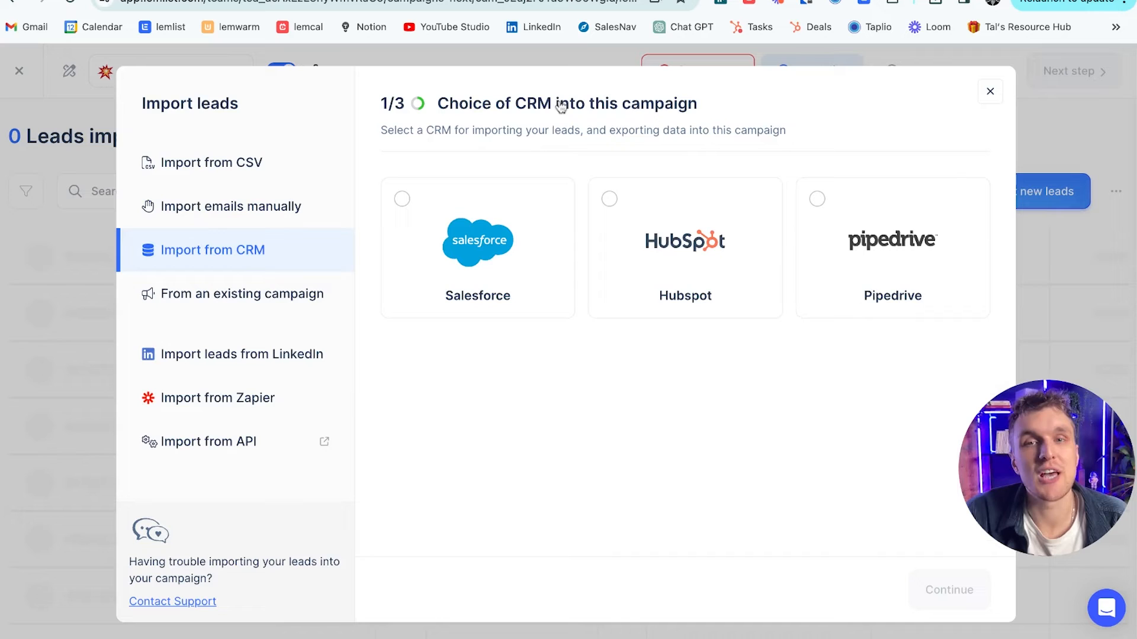
left_click(684, 247)
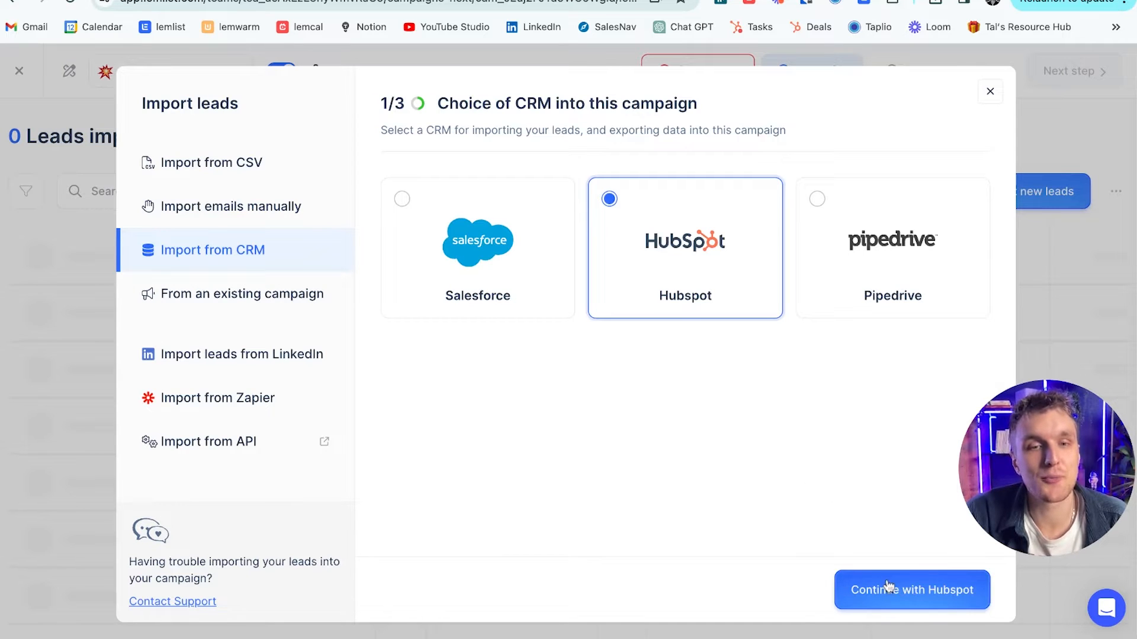
left_click(911, 590)
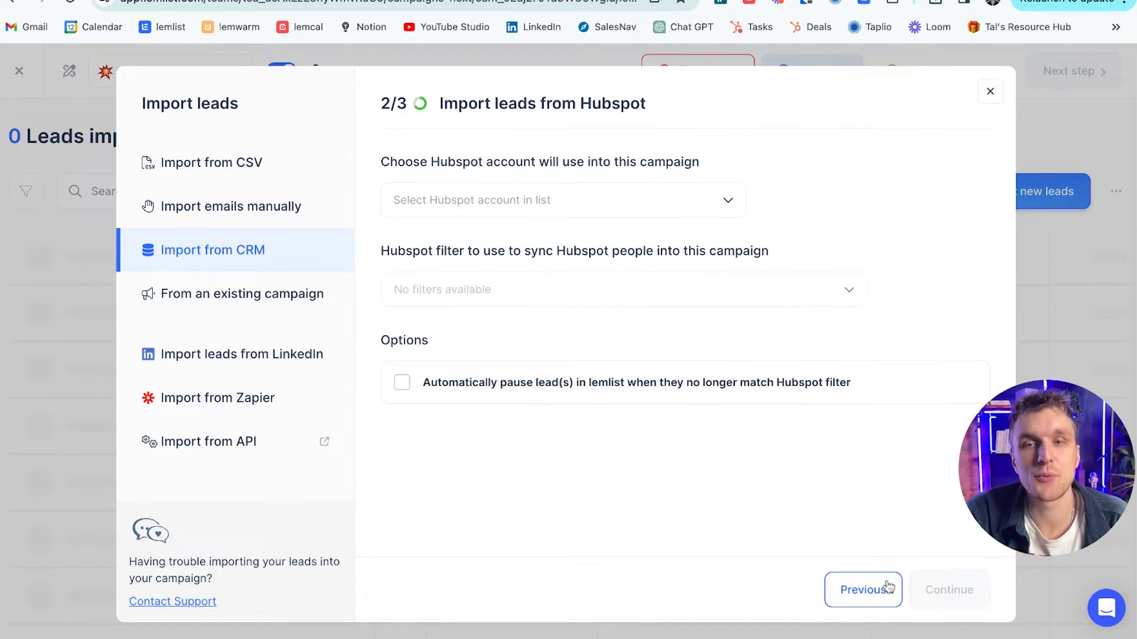
Step: Select the HubSpot account, filter by Inbound_Tal_Sales, and auto-pause non-matching leads
left_click(563, 200)
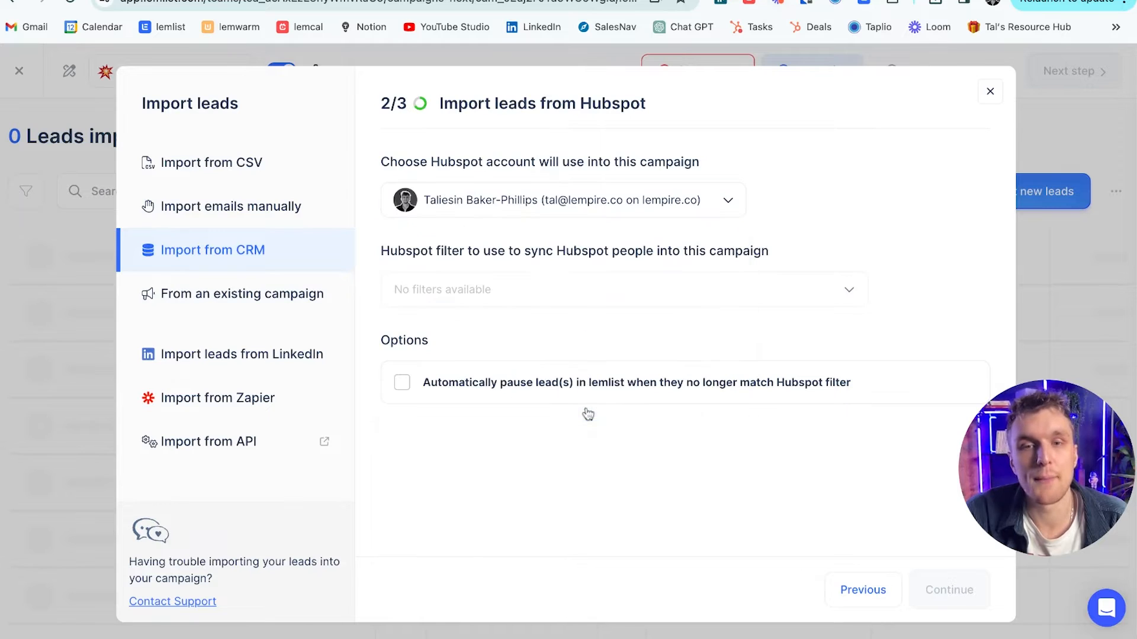
left_click(623, 289)
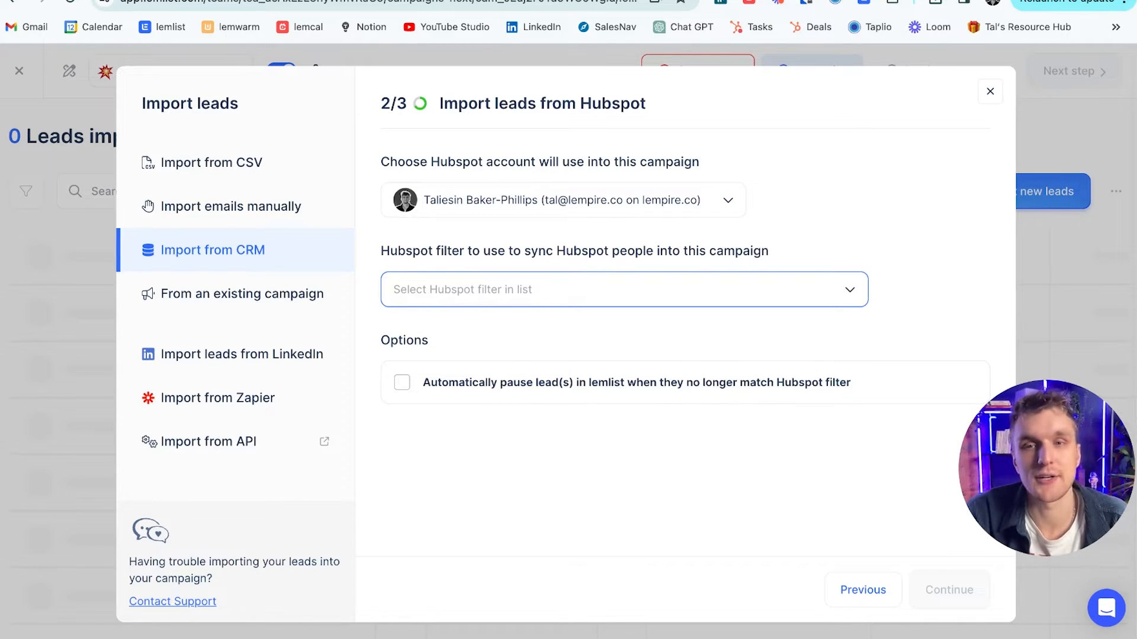
type("tal")
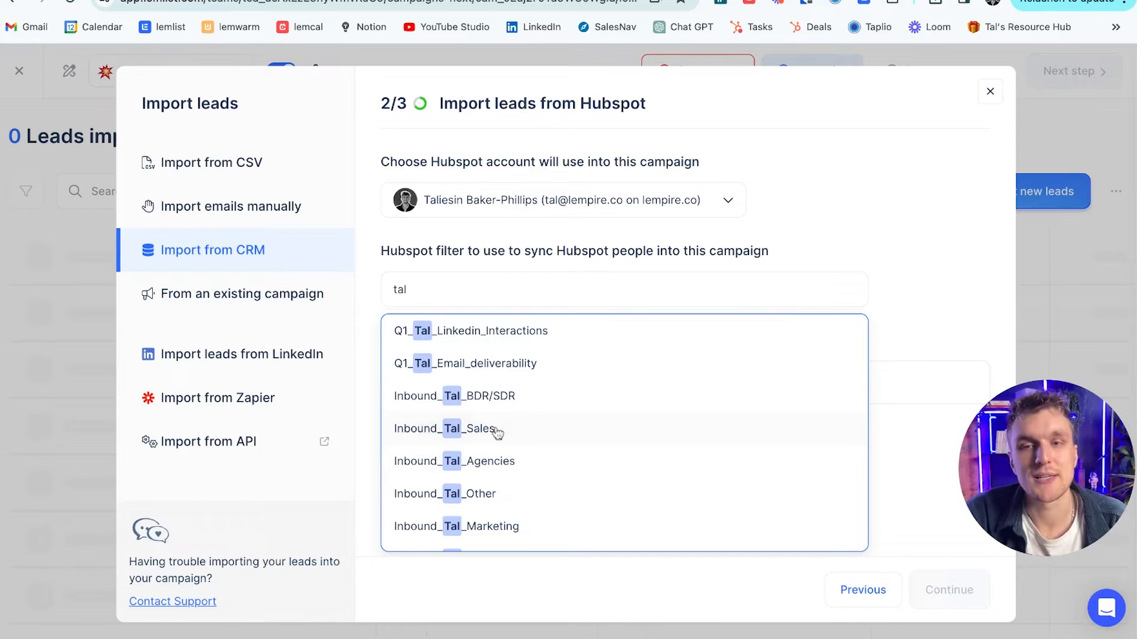
left_click(447, 428)
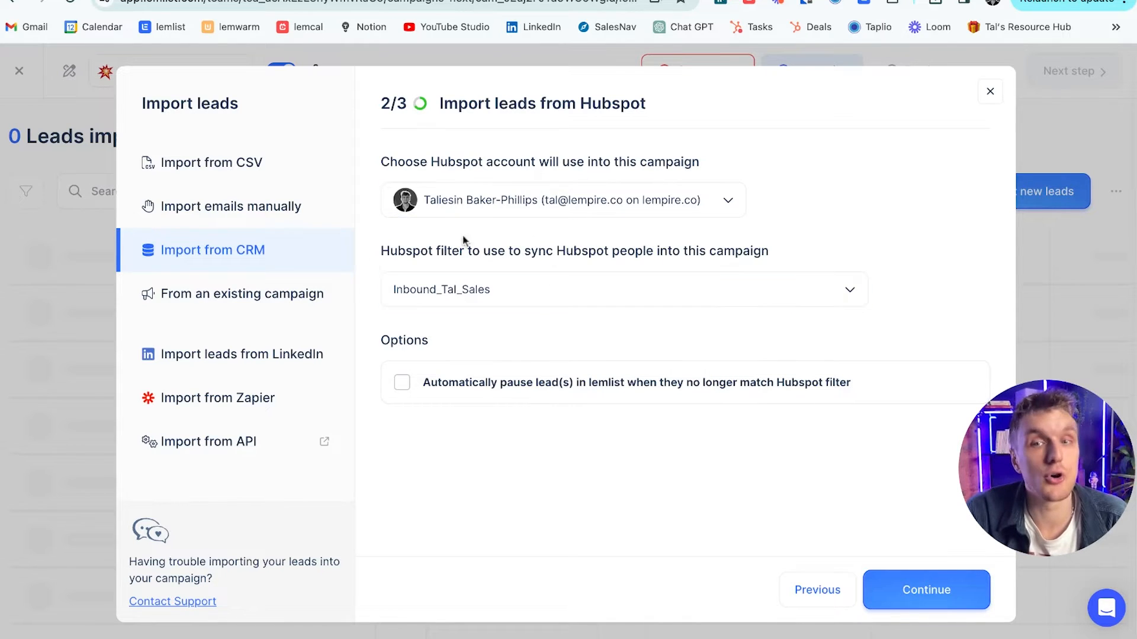
left_click(623, 290)
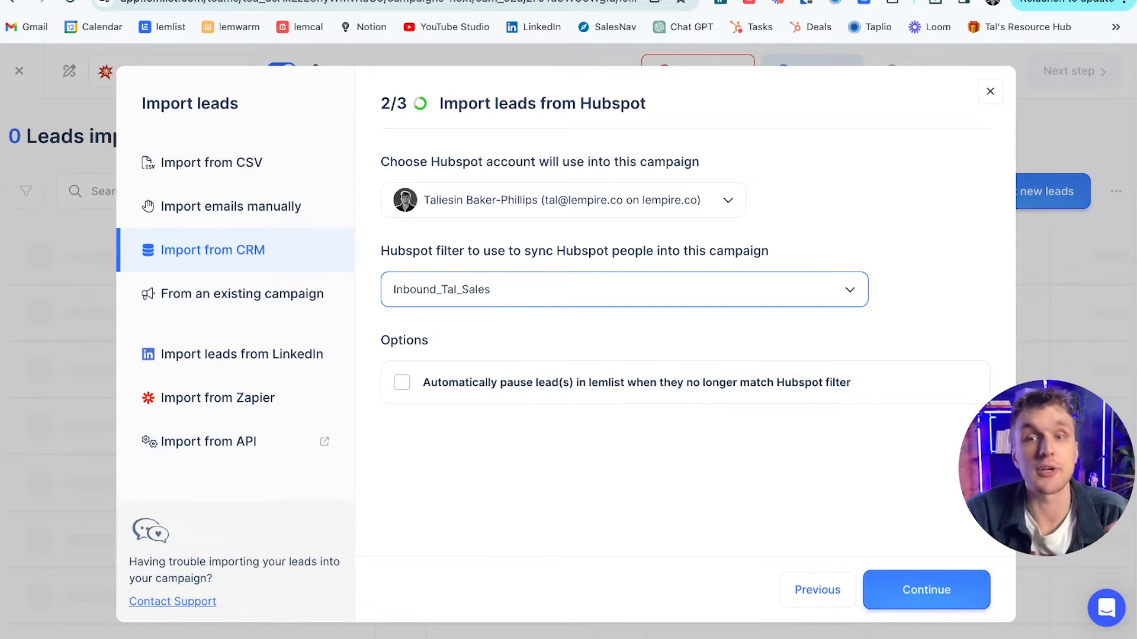
left_click(401, 382)
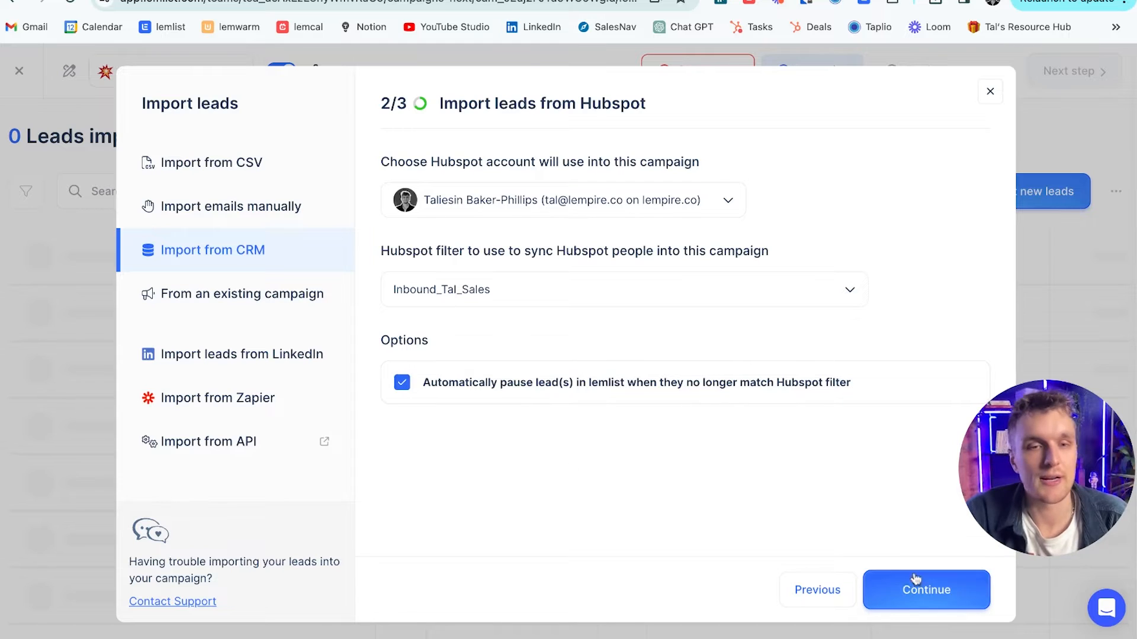
Step: Reach step 3/3 Enrich leads data, with enrichment off and duplicates skipped within this campaign
left_click(926, 590)
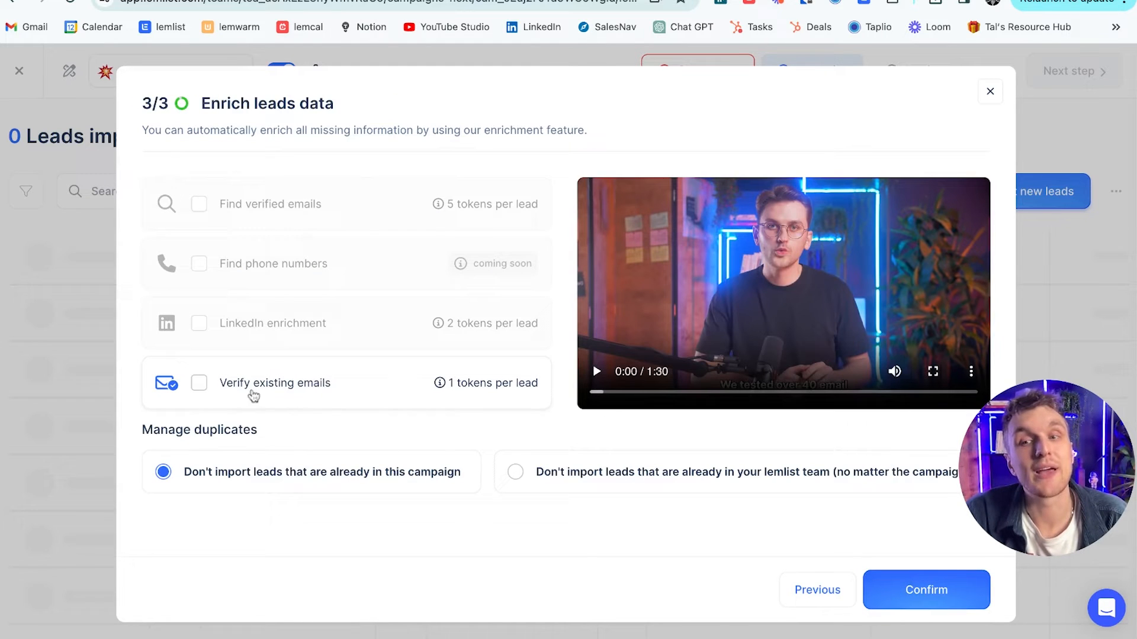
mouse_move(275, 400)
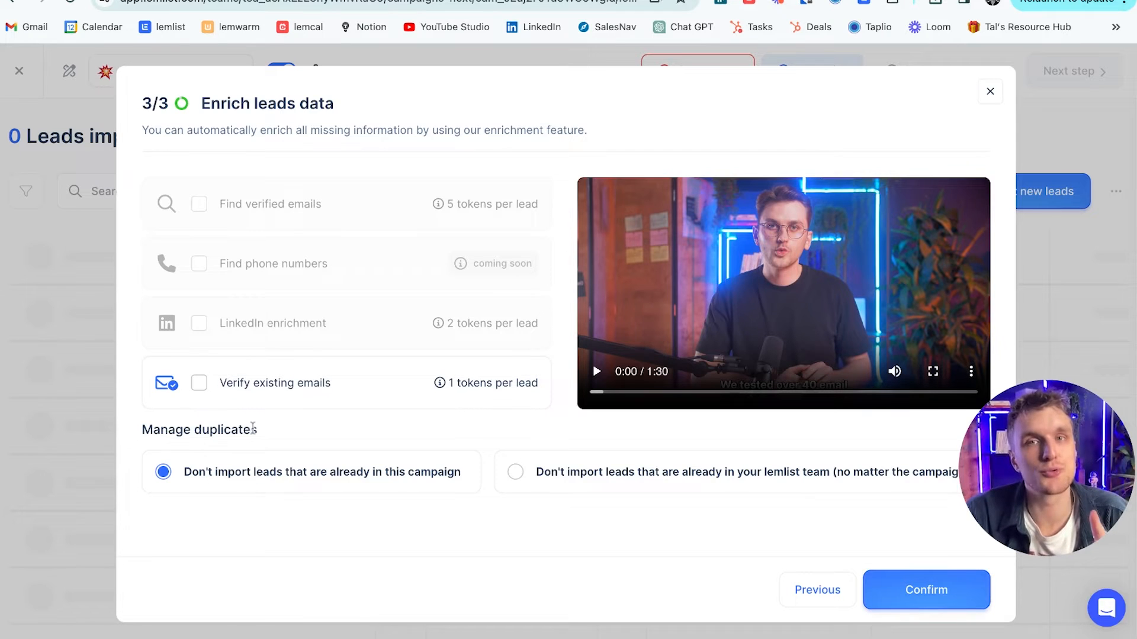
double_click(199, 429)
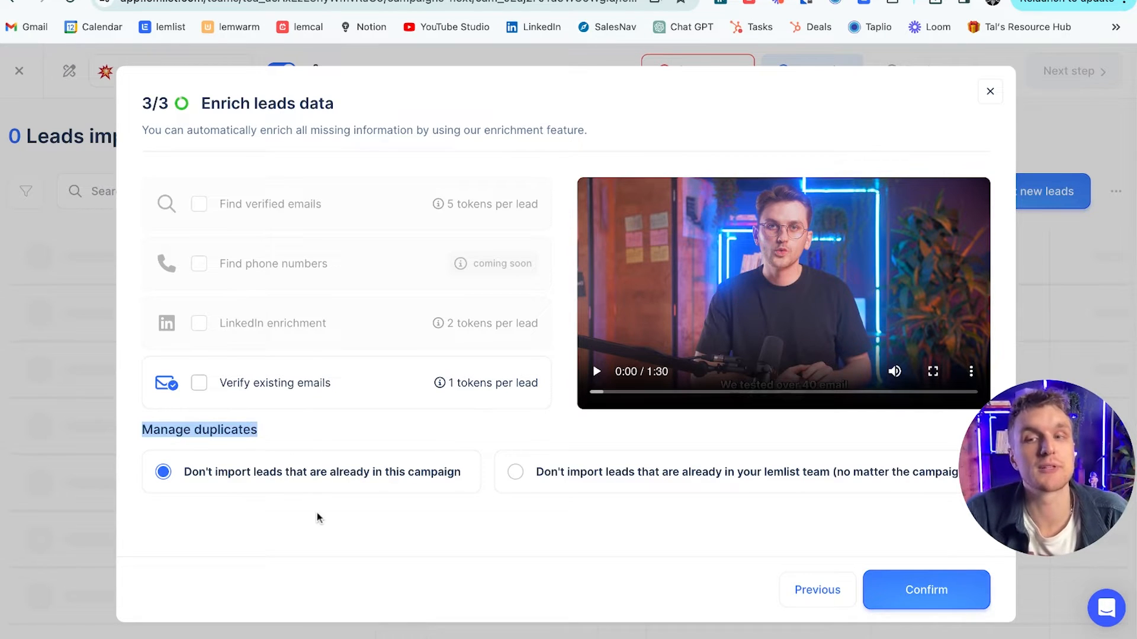
mouse_move(364, 517)
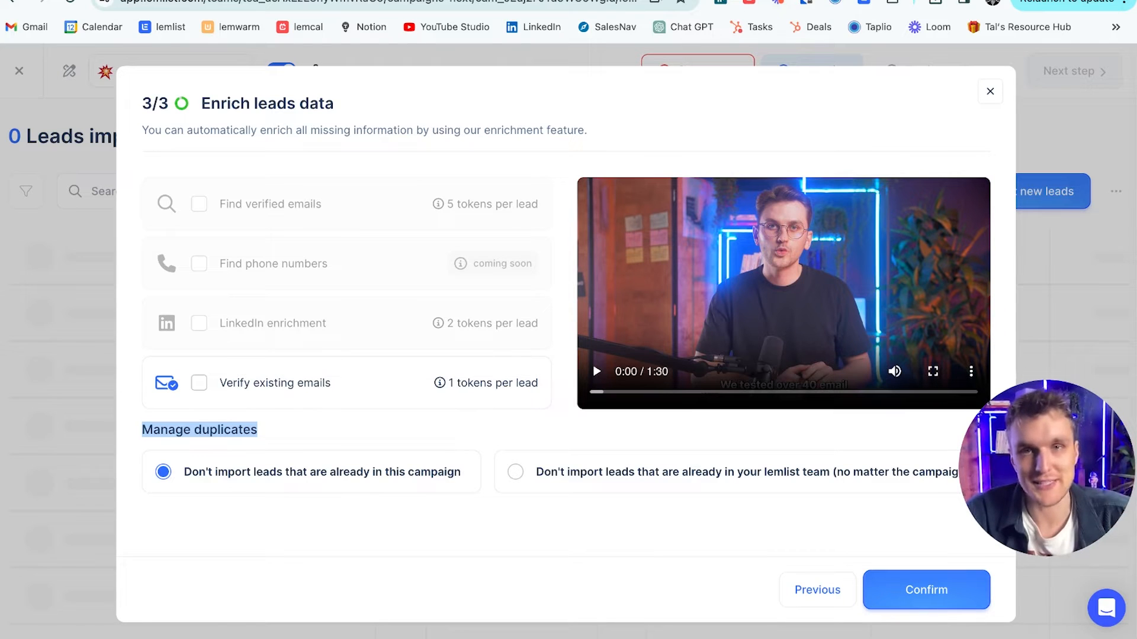
mouse_move(641, 486)
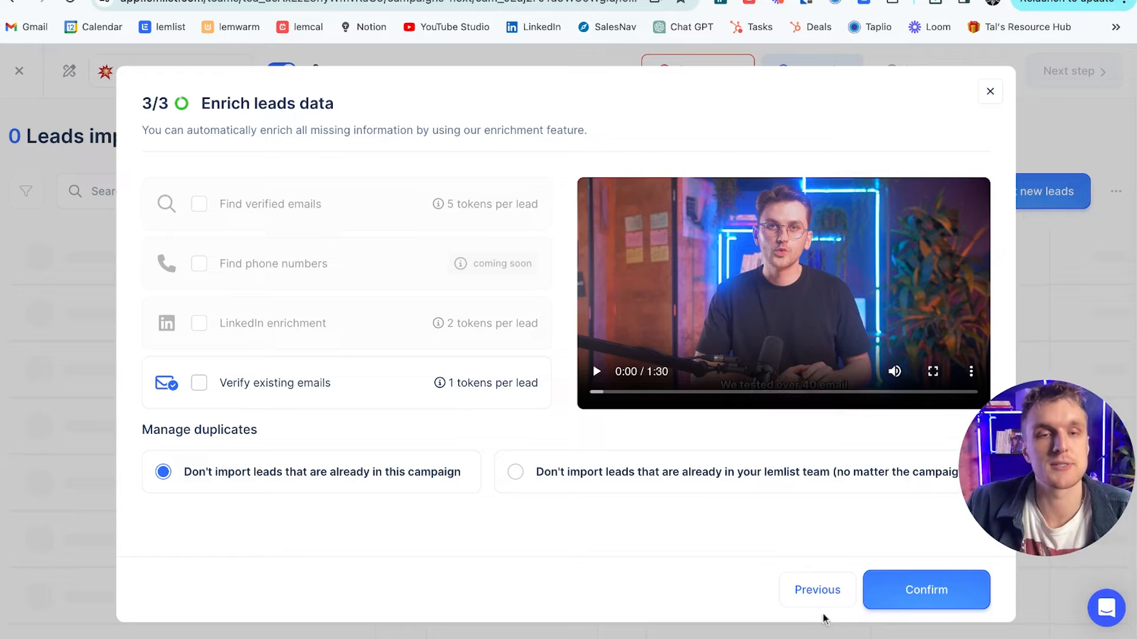
Step: Confirm the import of 129 HubSpot leads and verify all 129 emails
left_click(926, 590)
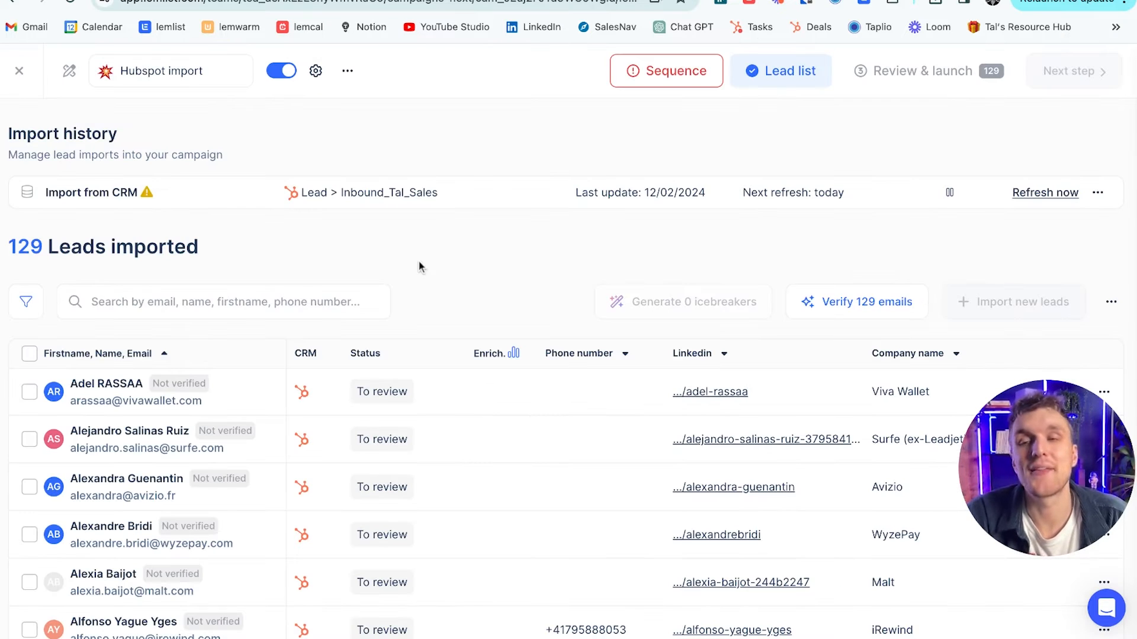
mouse_move(498, 277)
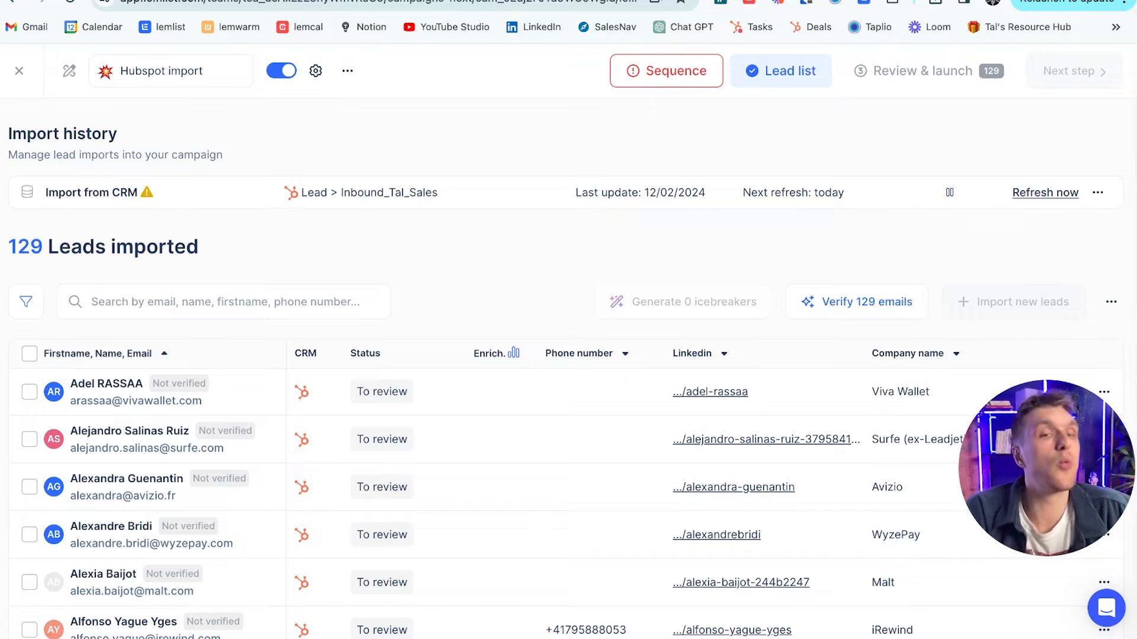
scroll("down", 3)
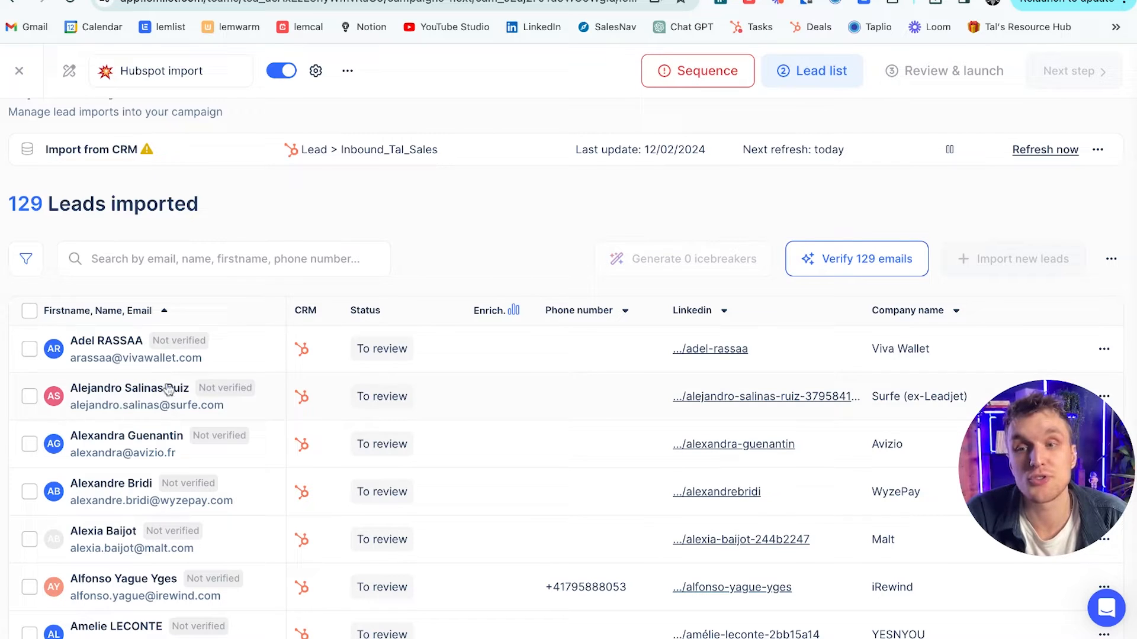
left_click(856, 258)
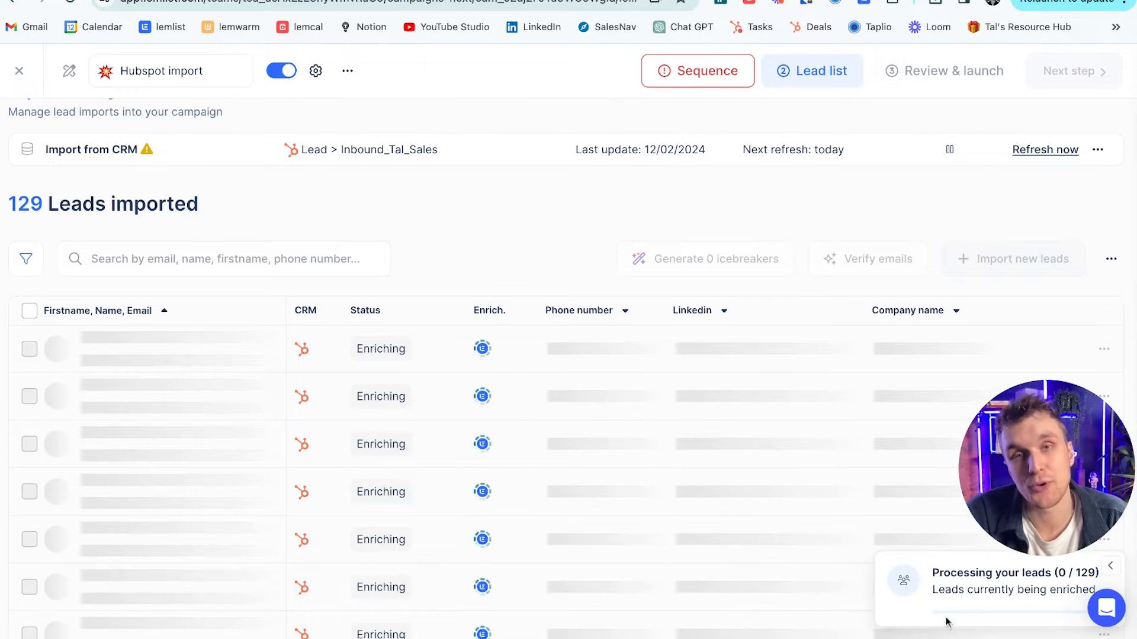
mouse_move(568, 242)
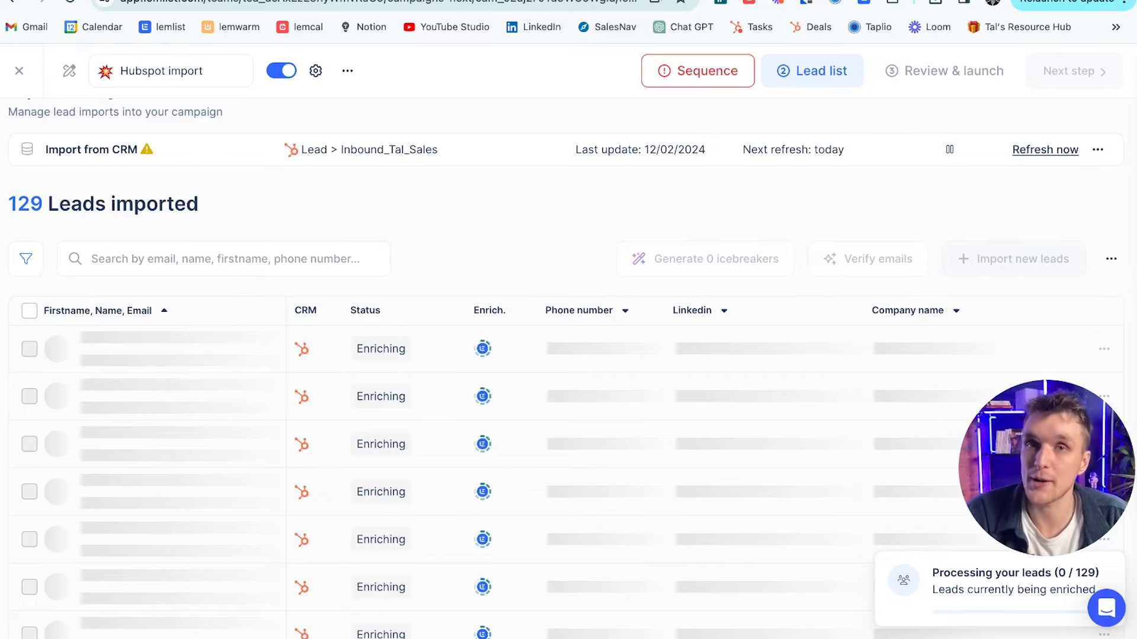
Step: Open the campaign's CRM integration settings
left_click(316, 71)
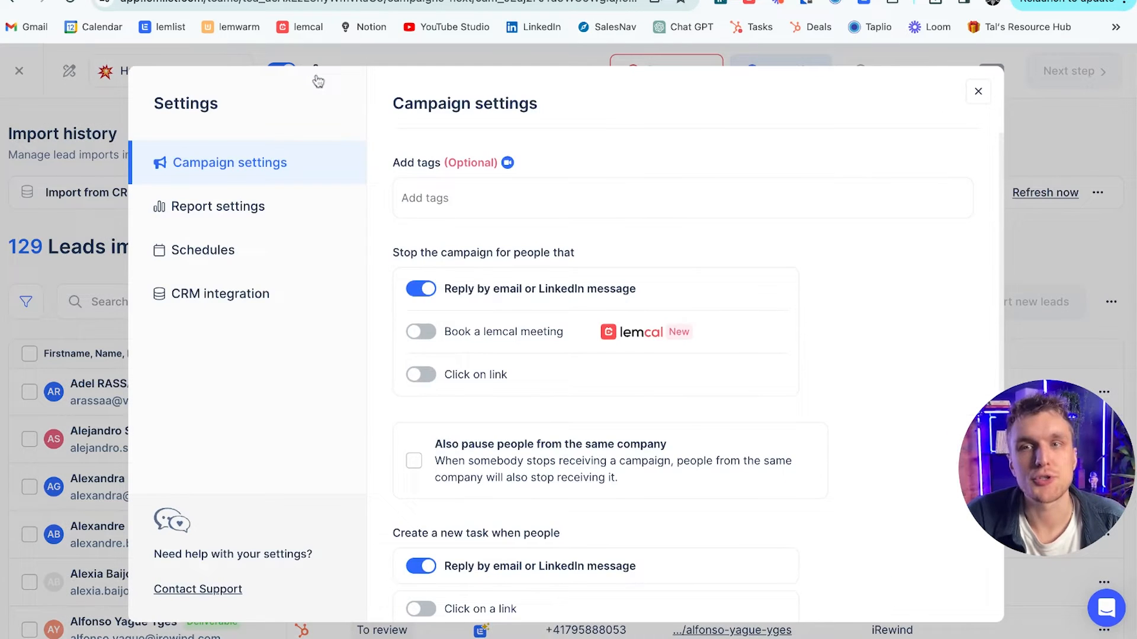
left_click(220, 294)
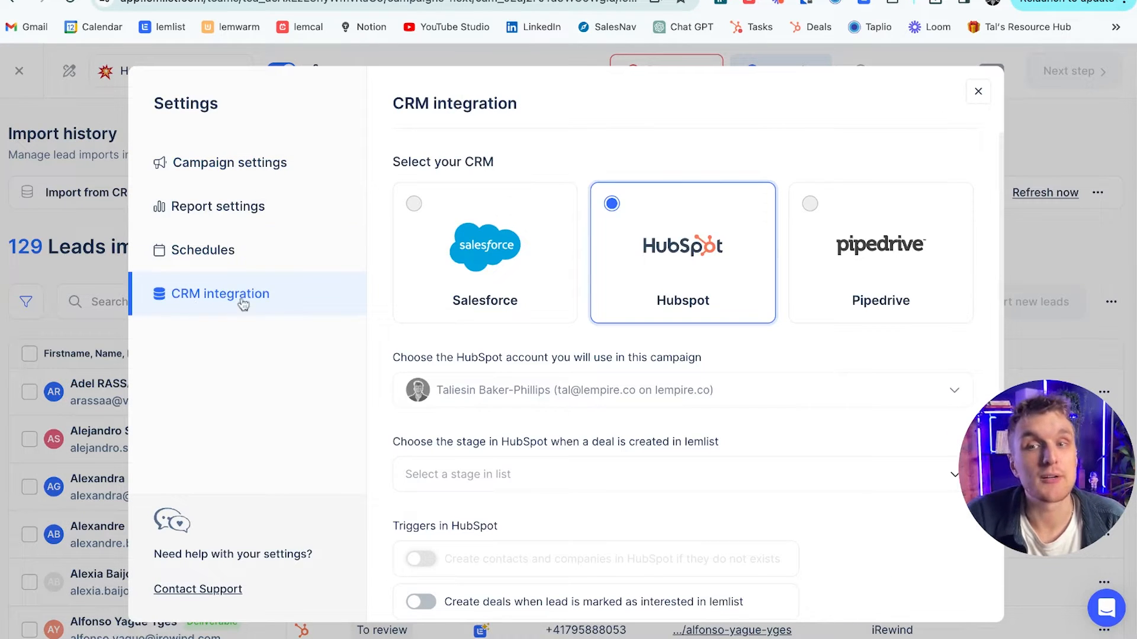
scroll("down", 3)
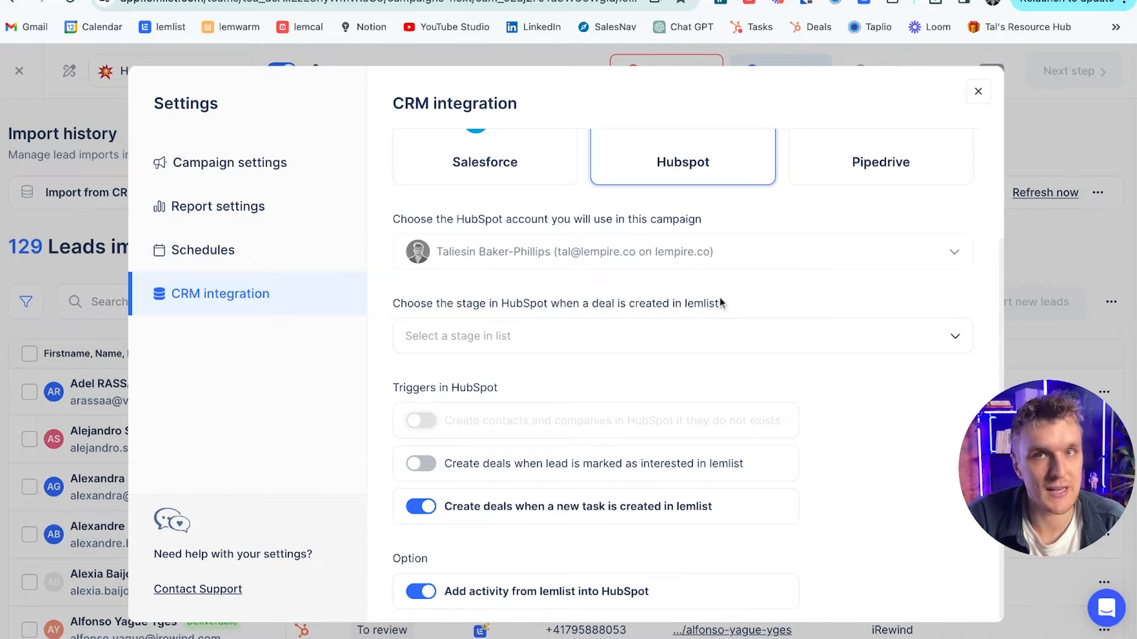
Step: Choose Discovery pending (SAL) as deal stage and leave the interested-lead trigger off
left_click(681, 335)
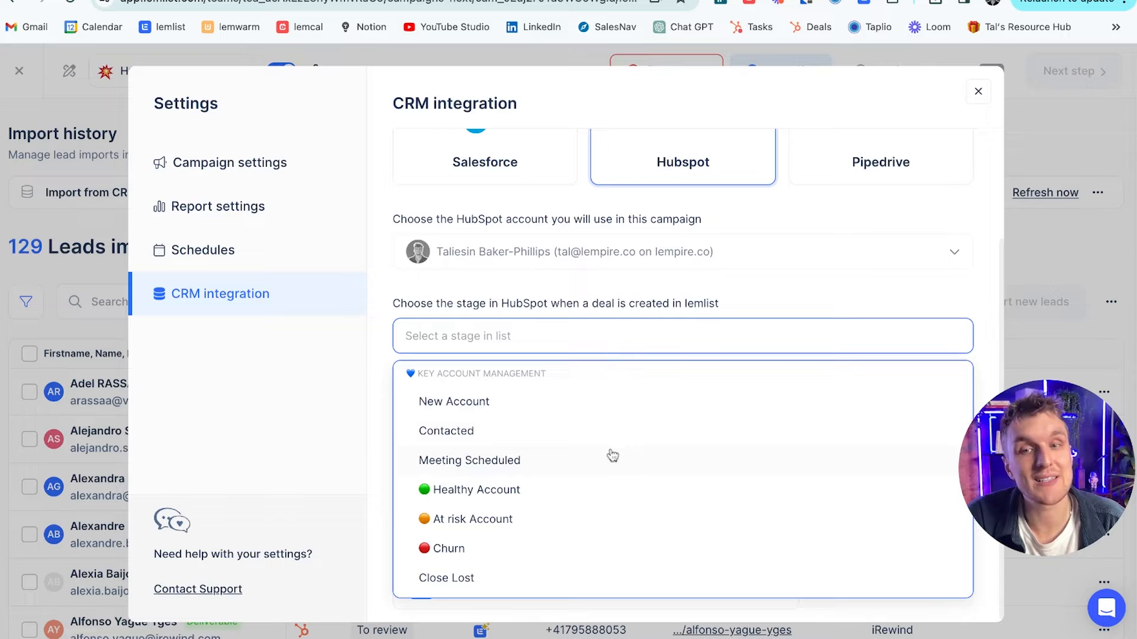
scroll("down", 3)
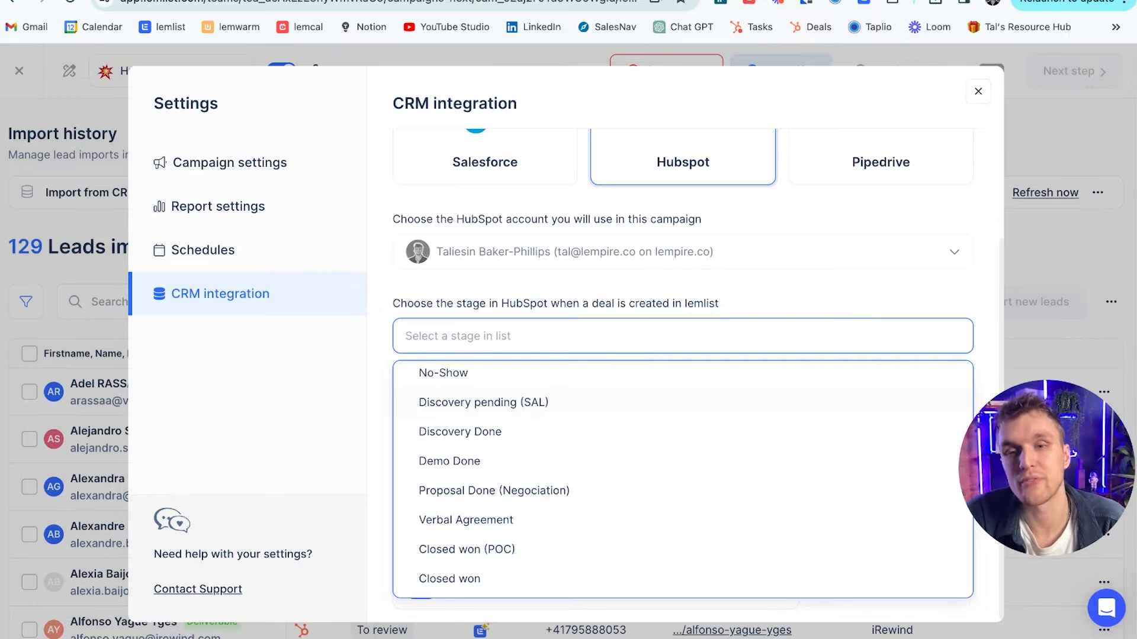
left_click(483, 403)
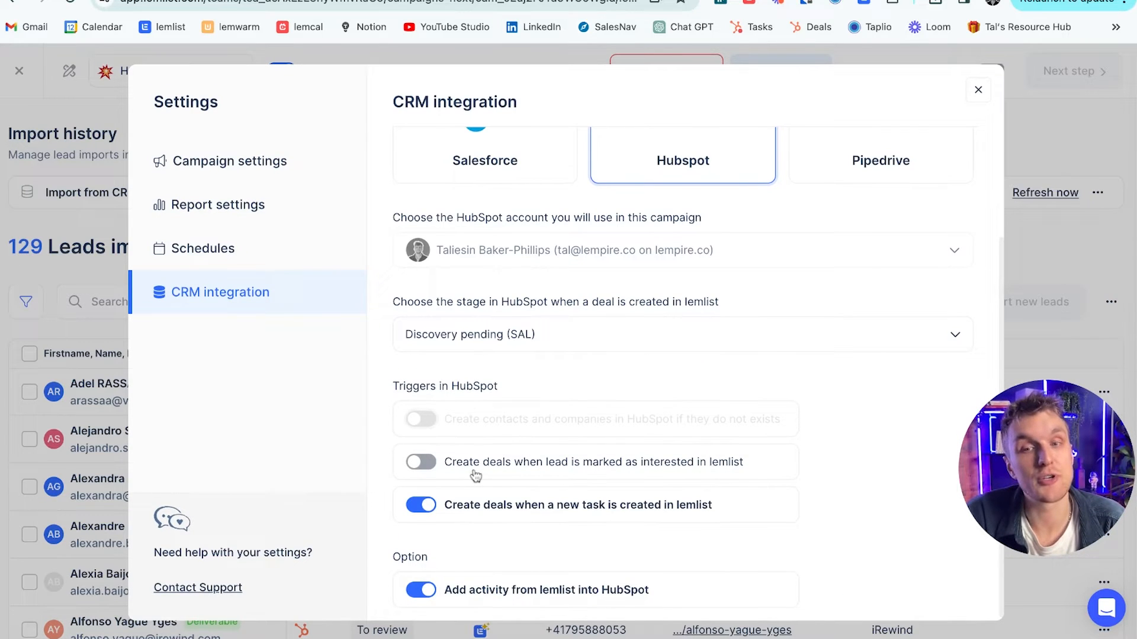
left_click(420, 462)
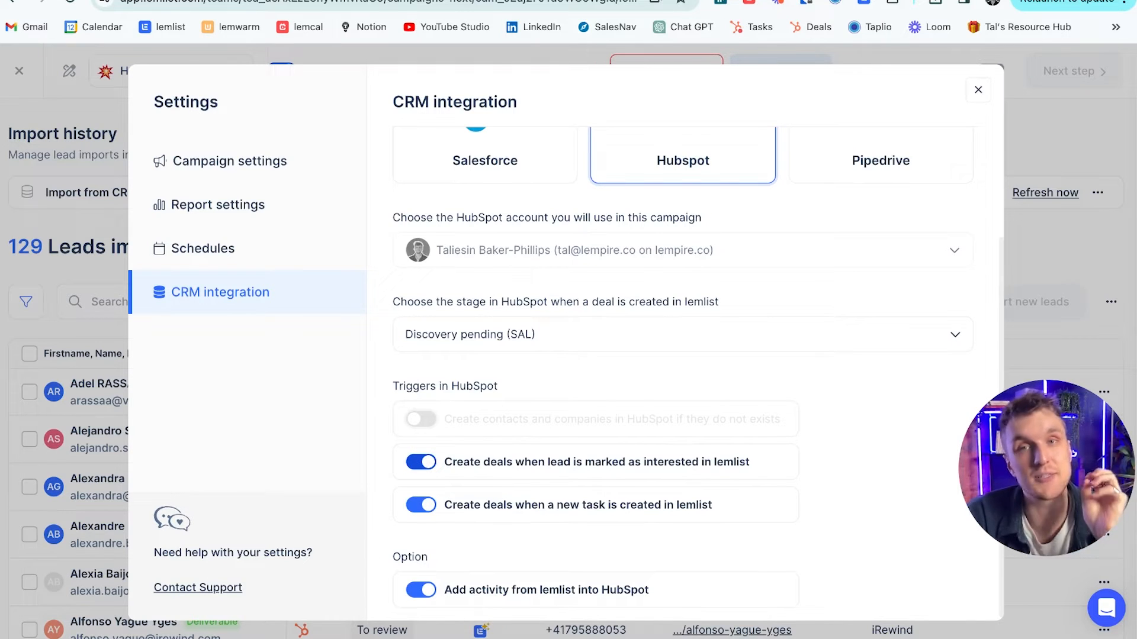
left_click(420, 461)
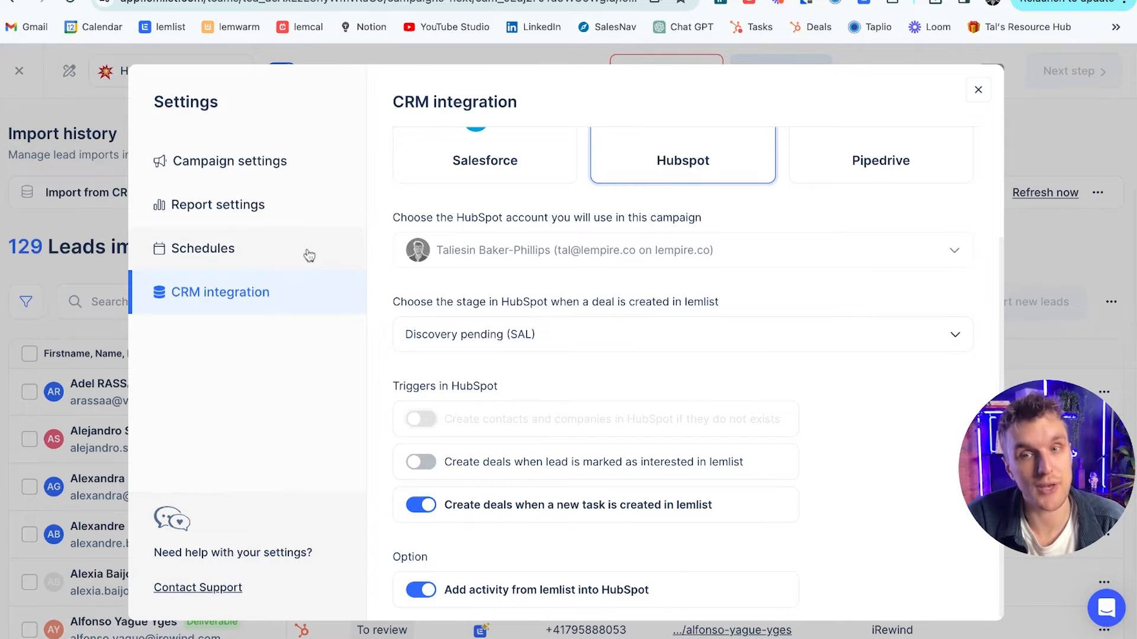
left_click(230, 161)
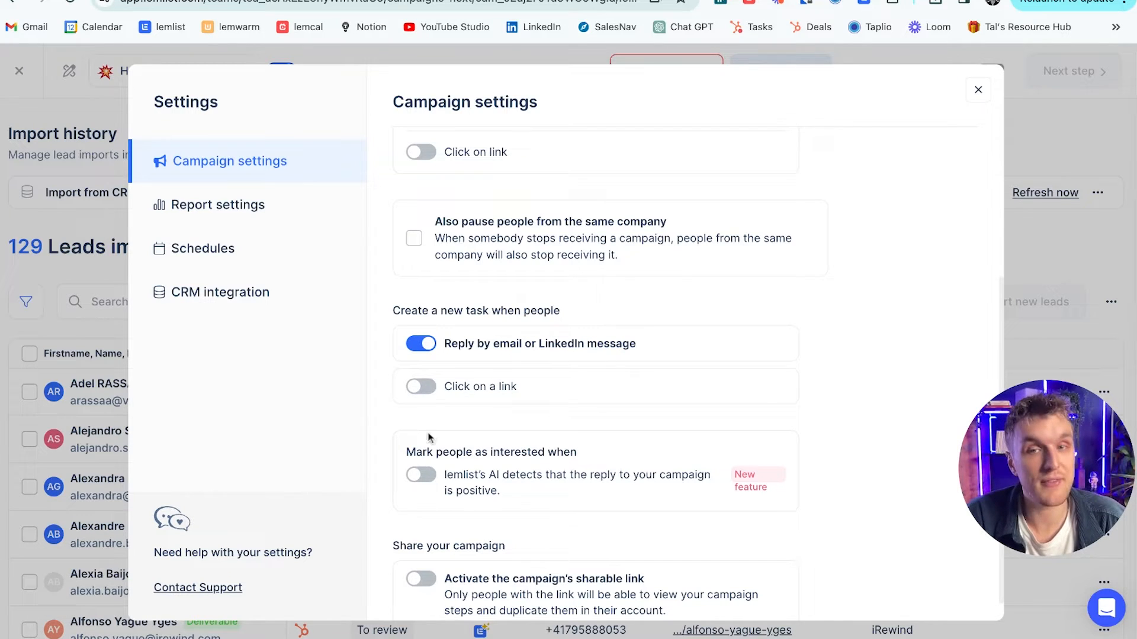
mouse_move(555, 296)
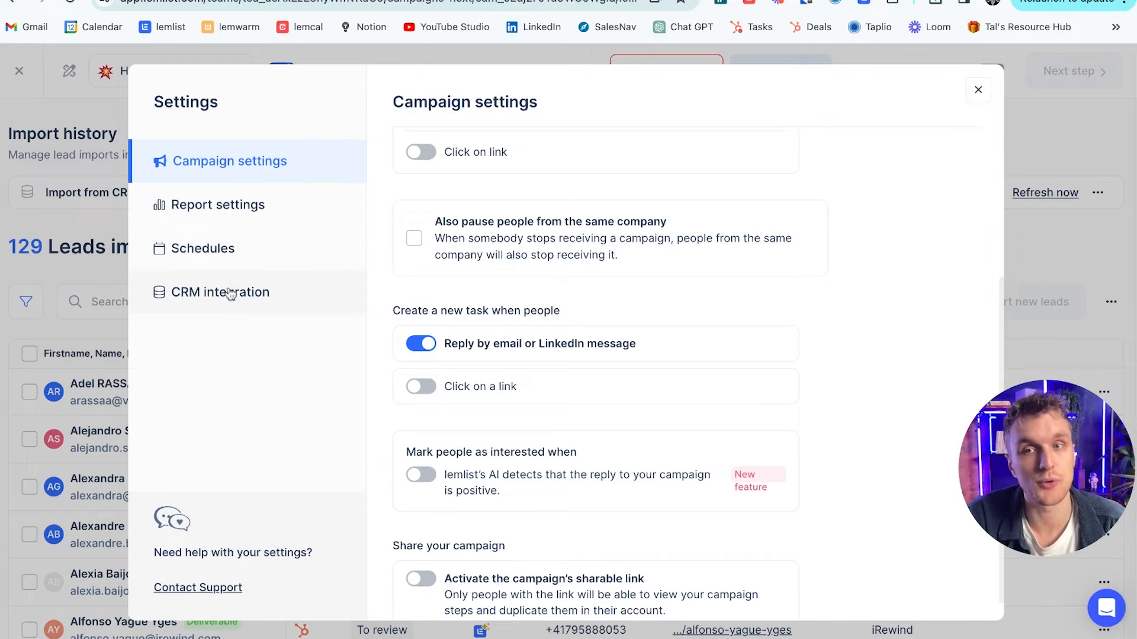
left_click(221, 292)
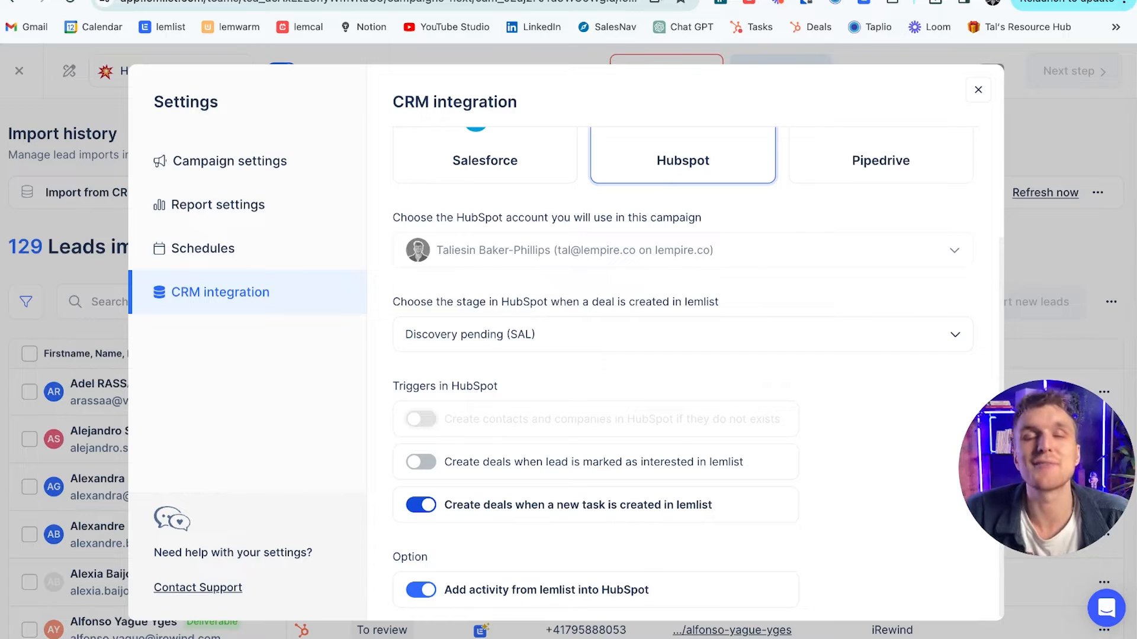
mouse_move(558, 520)
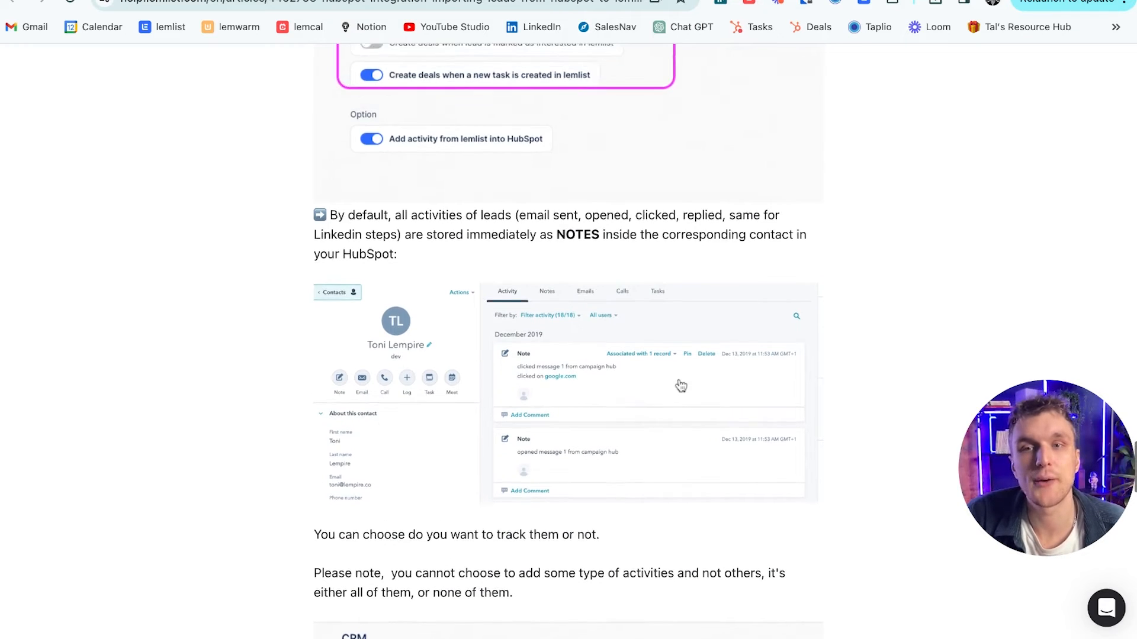
Step: Scroll the HubSpot integration article to the section on activities stored as notes
scroll("down", 3)
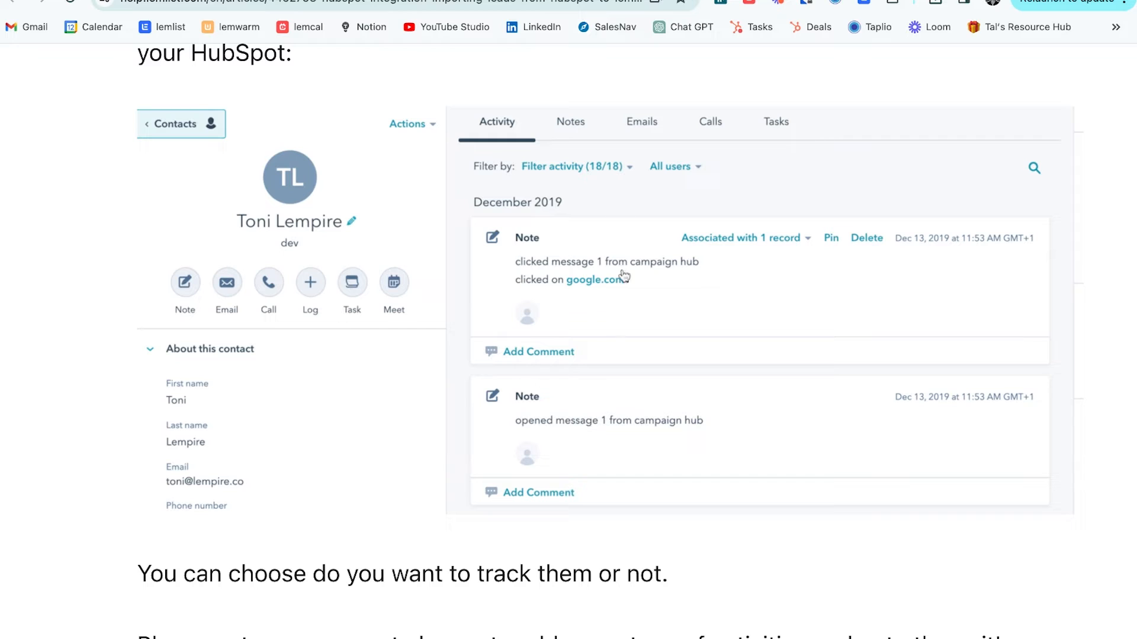
mouse_move(408, 436)
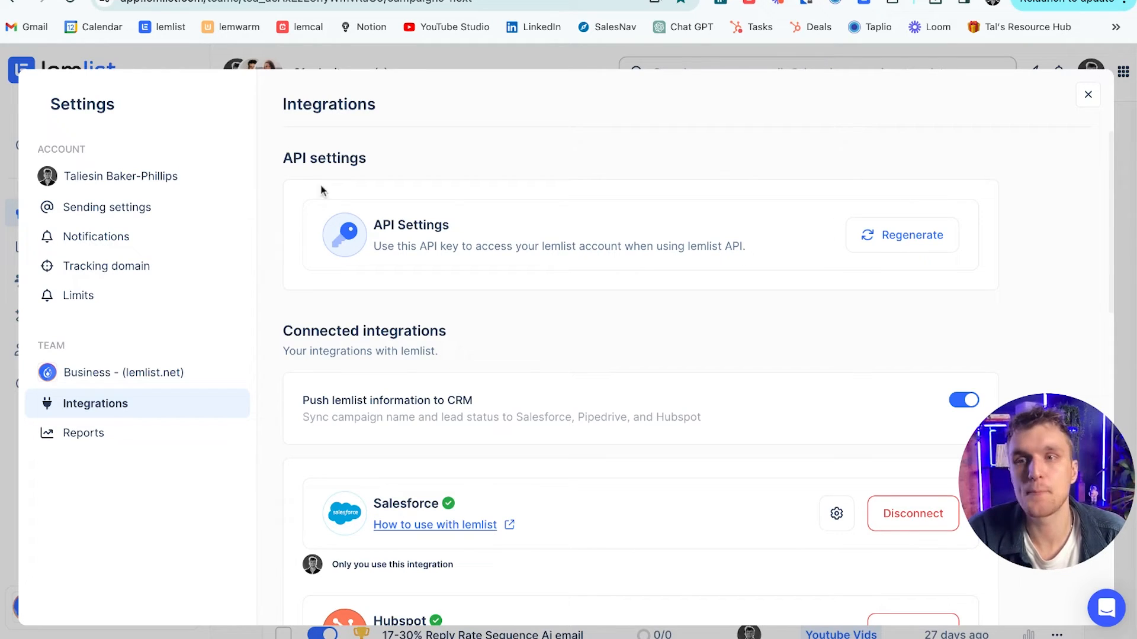
Step: Scroll to Connected integrations showing Salesforce and HubSpot
scroll("down", 3)
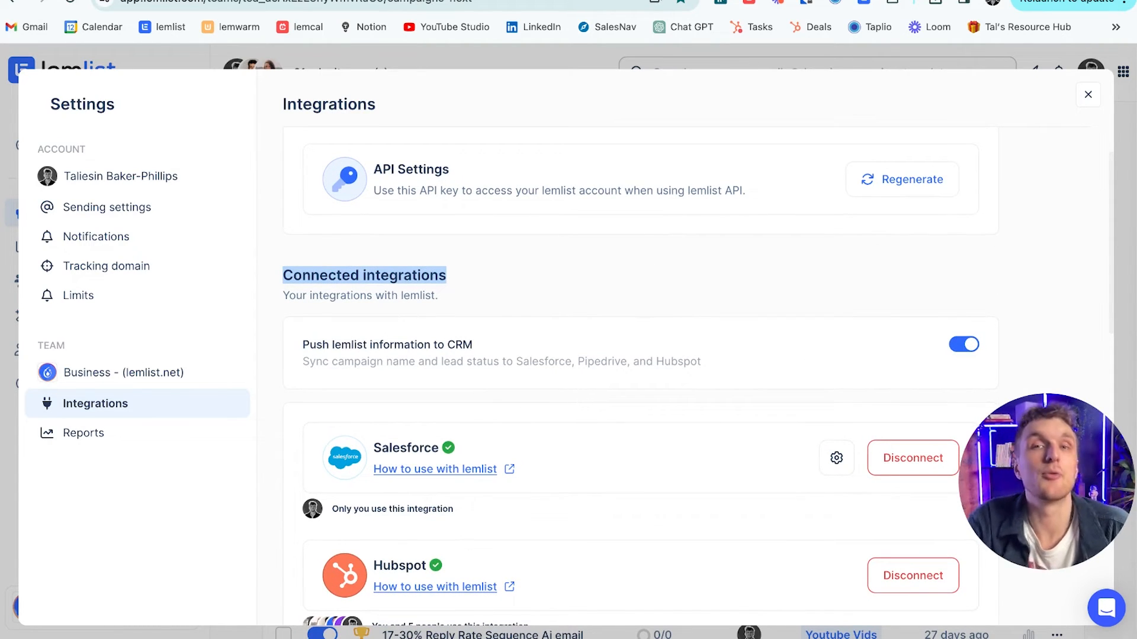
left_click(1088, 94)
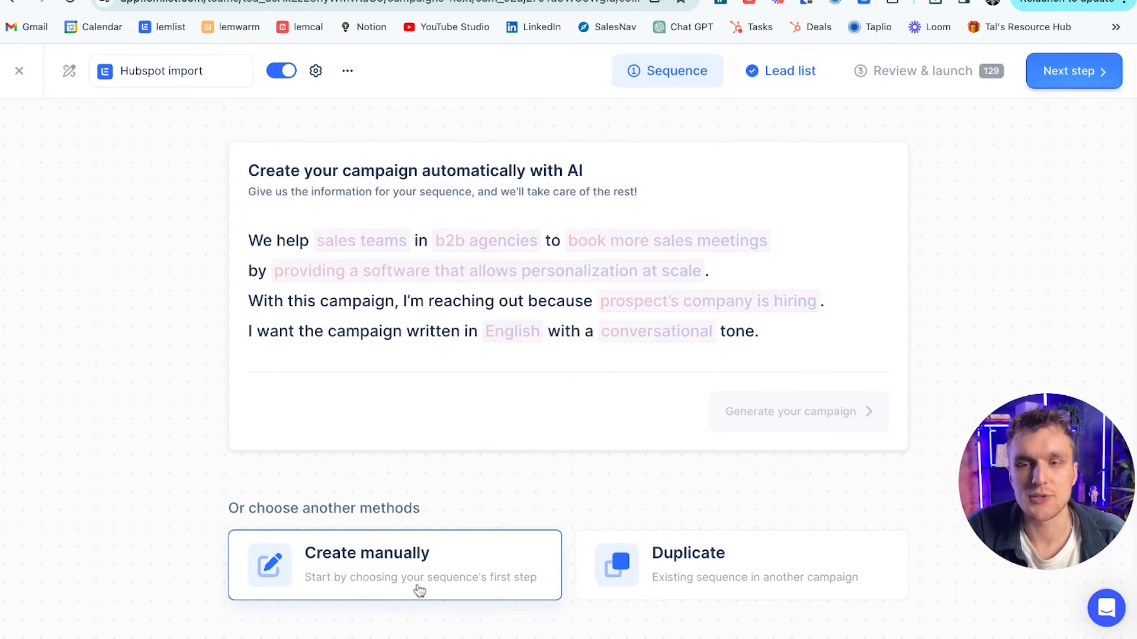
Step: Manually write a 'free trial' email step offering a quick demo, then advance to Review & launch
left_click(395, 565)
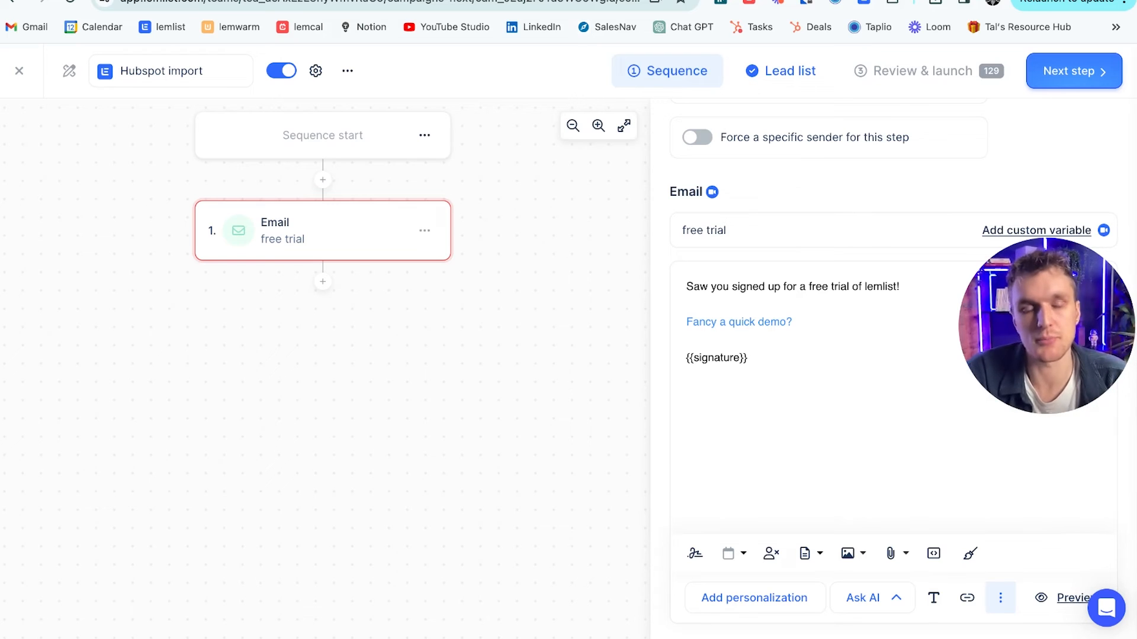
mouse_move(752, 250)
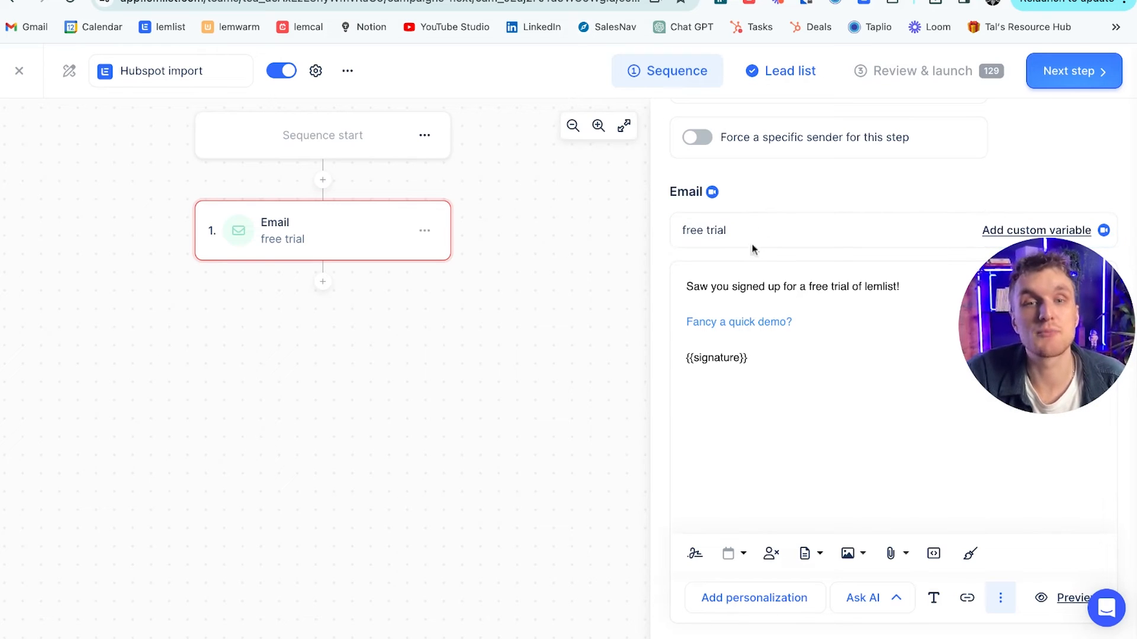
mouse_move(635, 379)
type("t")
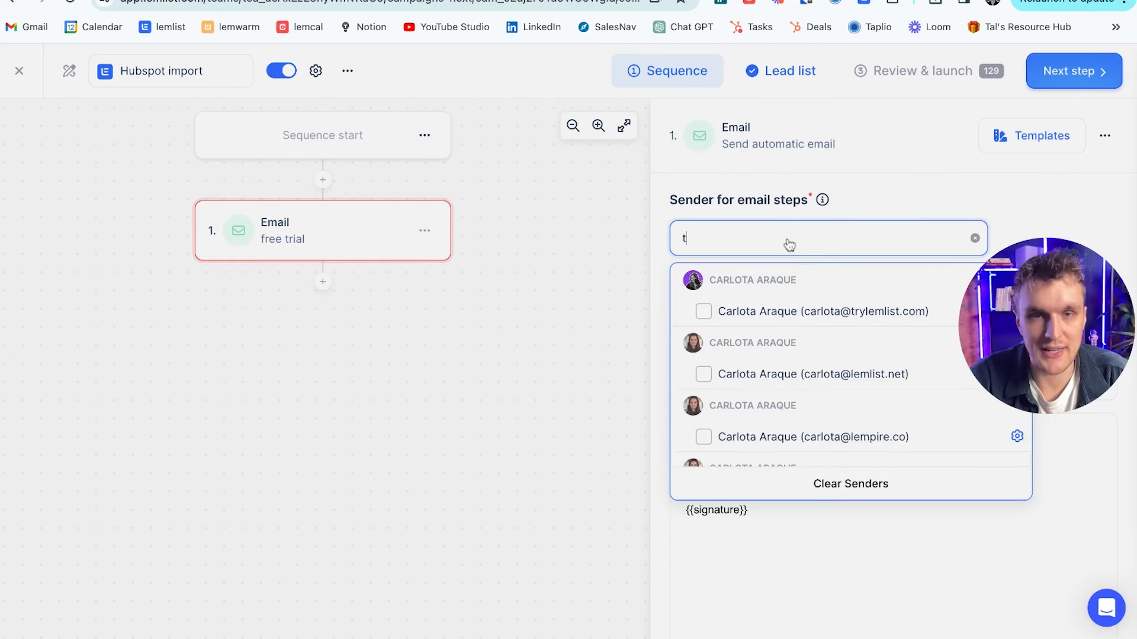
left_click(921, 71)
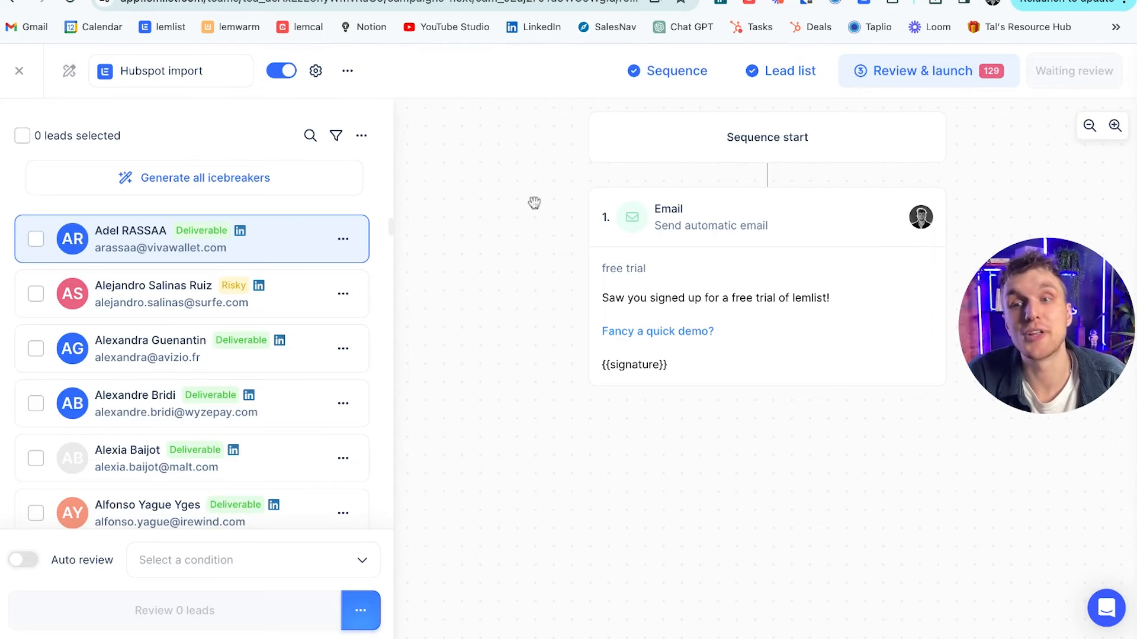
mouse_move(487, 378)
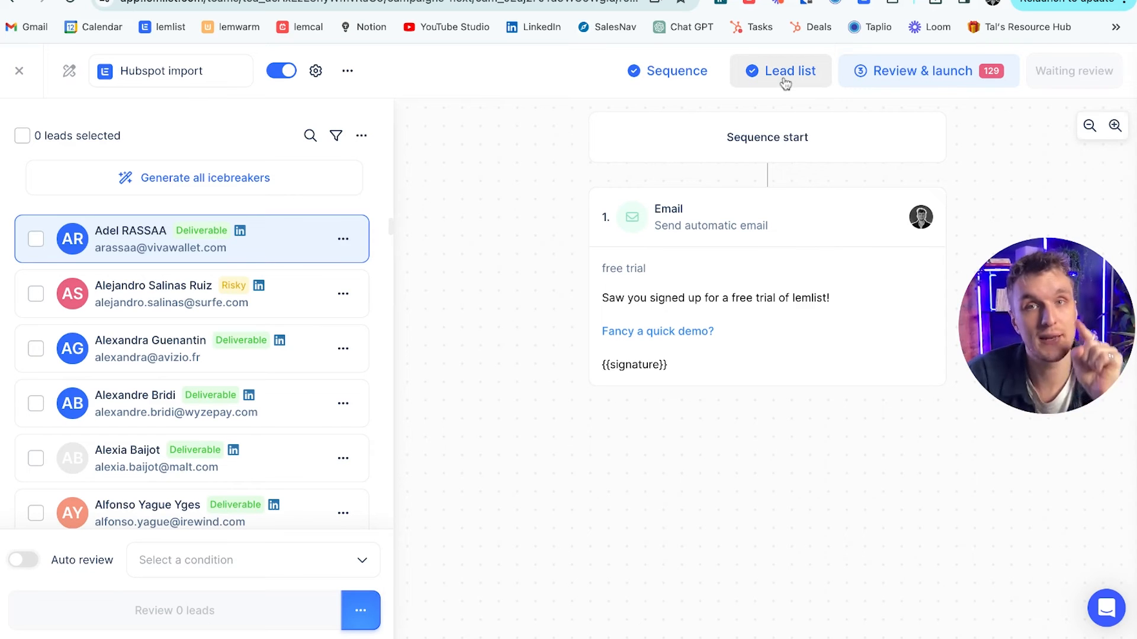
left_click(781, 71)
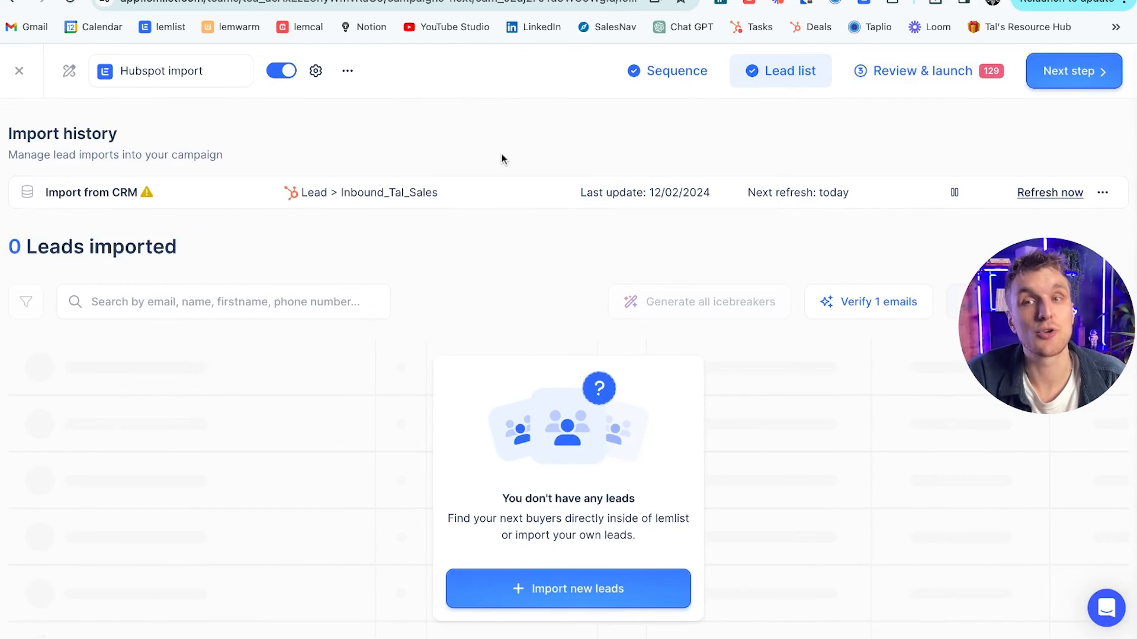
left_click(568, 587)
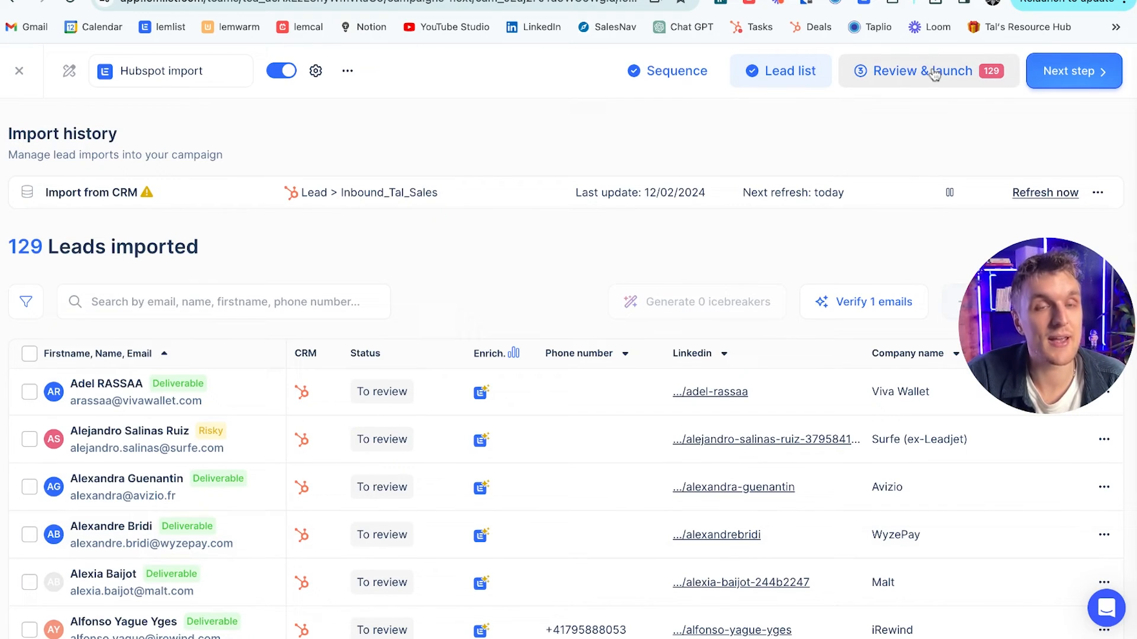
left_click(928, 71)
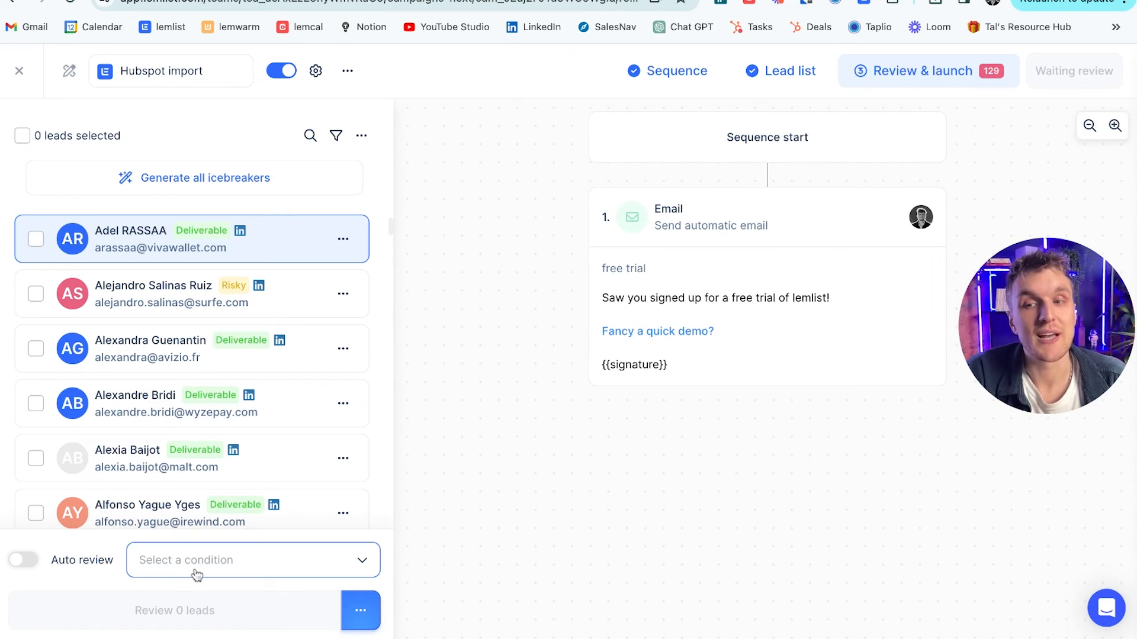
Step: Pick Deliverable as auto-review condition, toggle Auto review, and cancel the confirmation
left_click(252, 560)
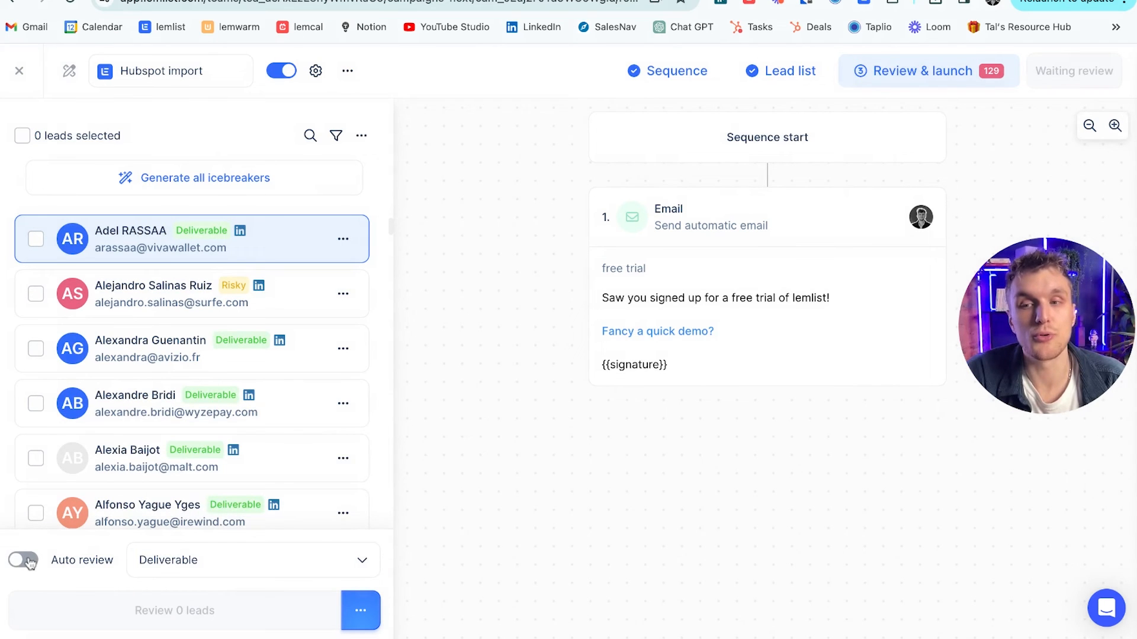
left_click(23, 559)
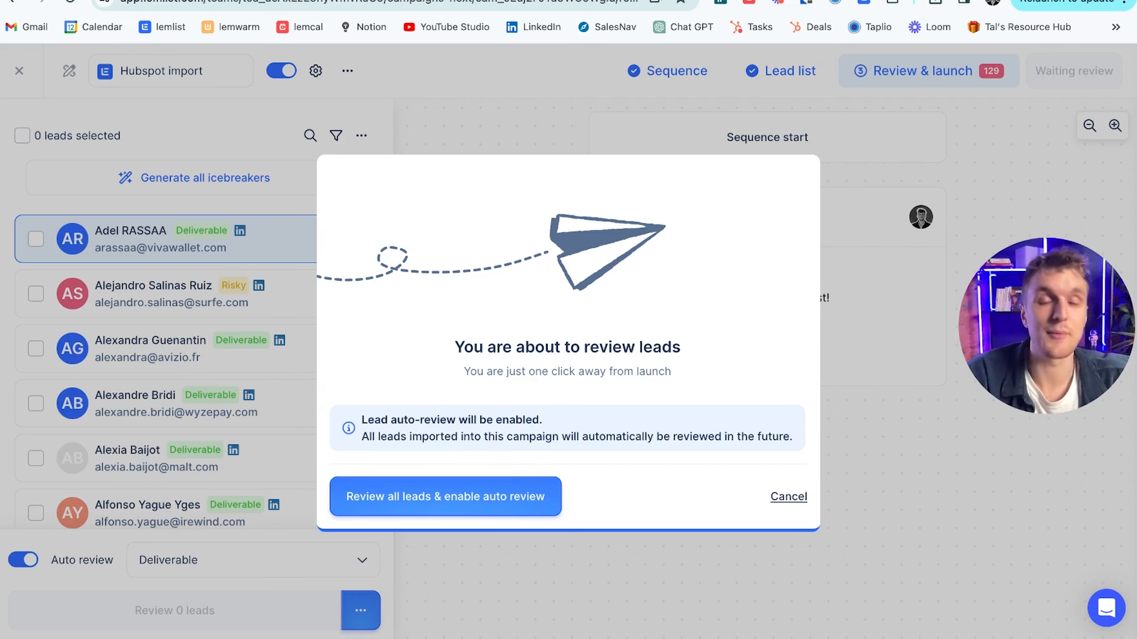
left_click(788, 497)
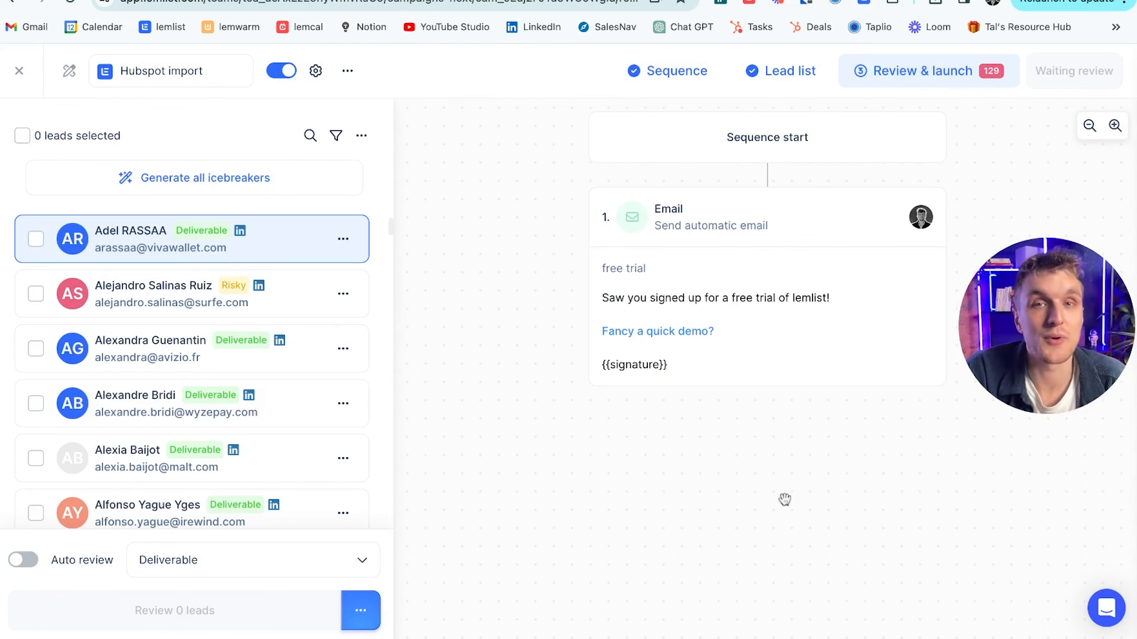
mouse_move(509, 341)
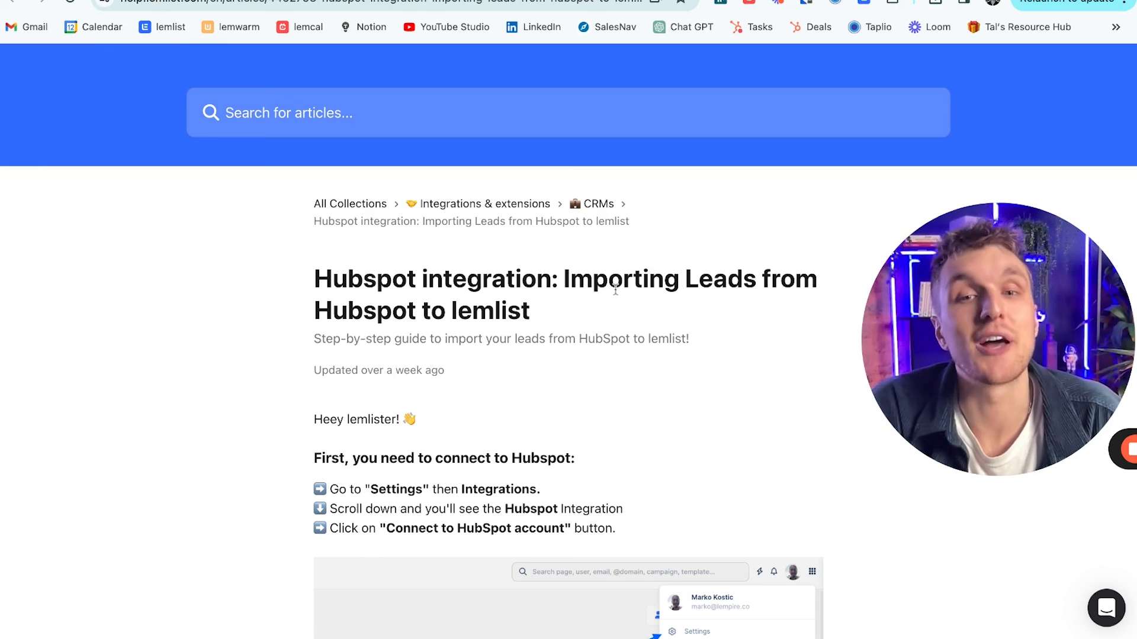
Step: Scroll the HubSpot import article down to the steps for connecting a HubSpot account
scroll("down", 3)
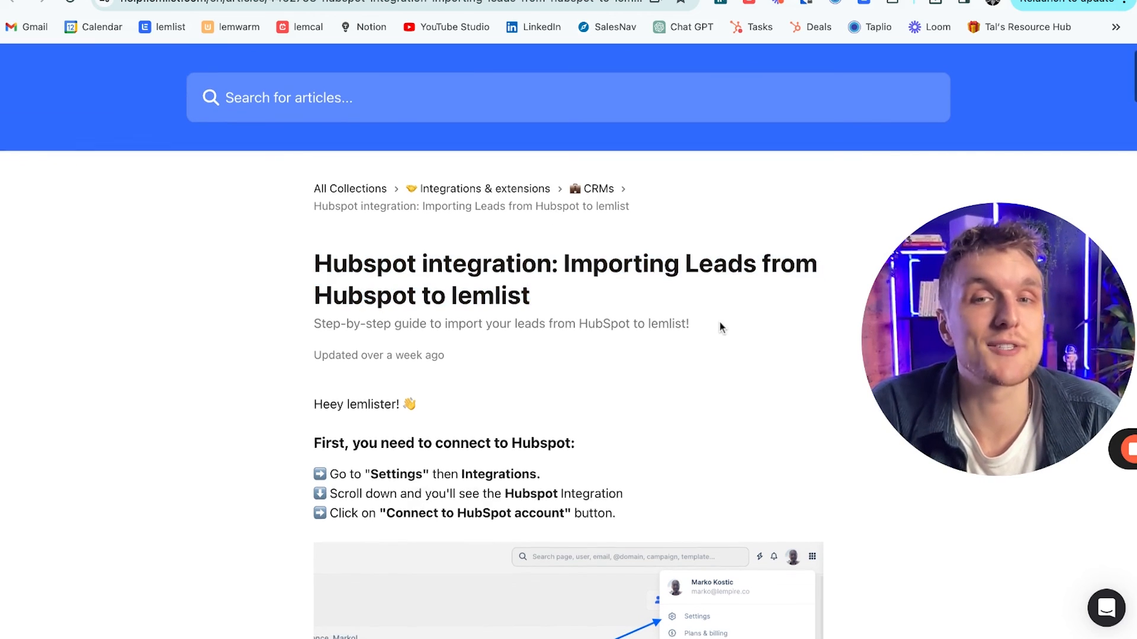
scroll("down", 3)
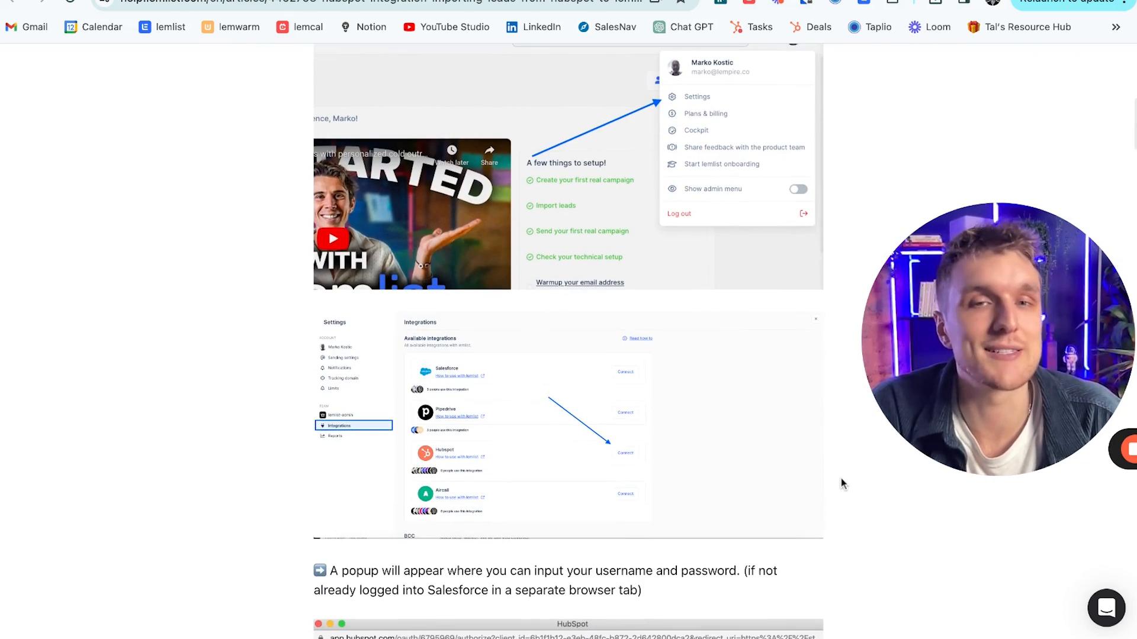